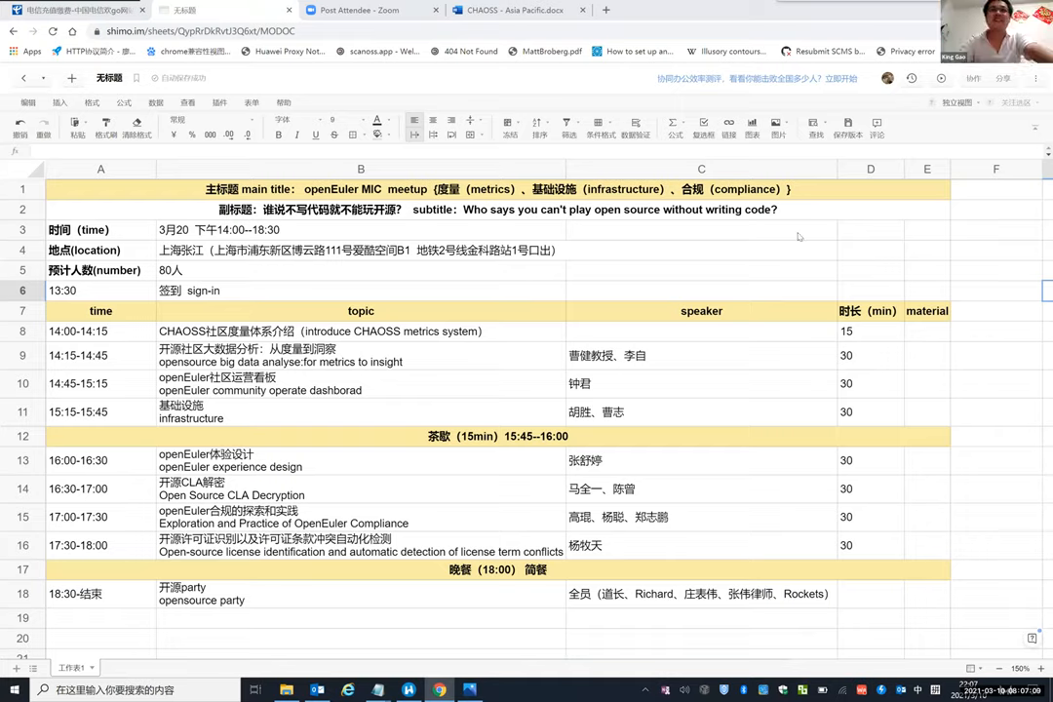
{"action": "mouse_move", "coordinate": [634, 275]}
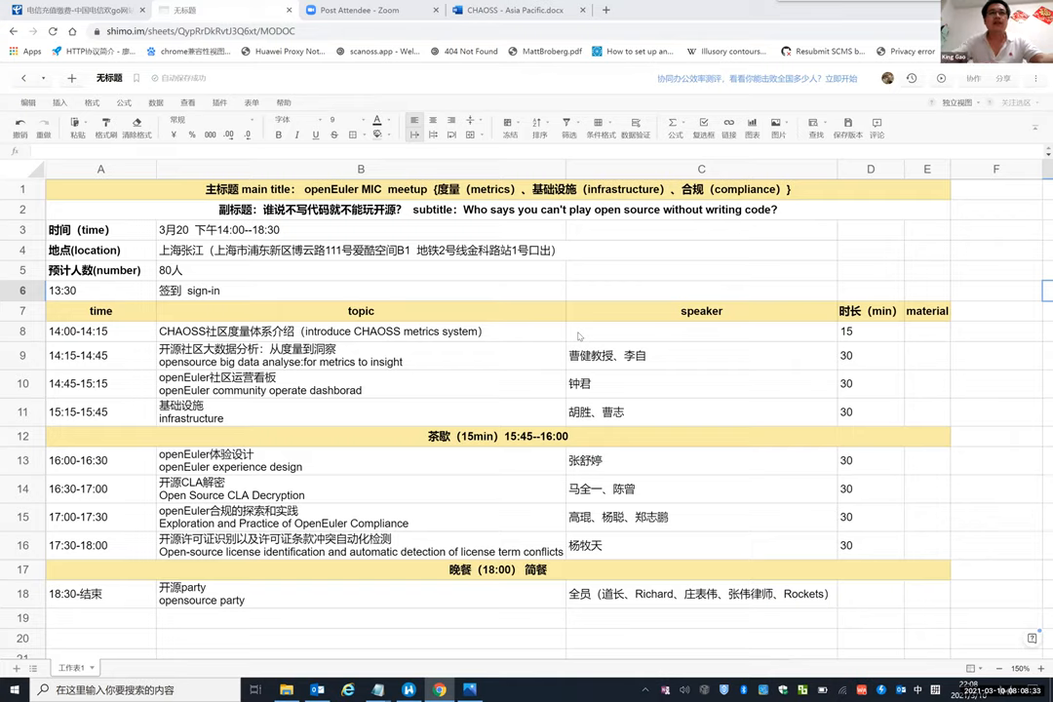
{"action": "mouse_move", "coordinate": [536, 335]}
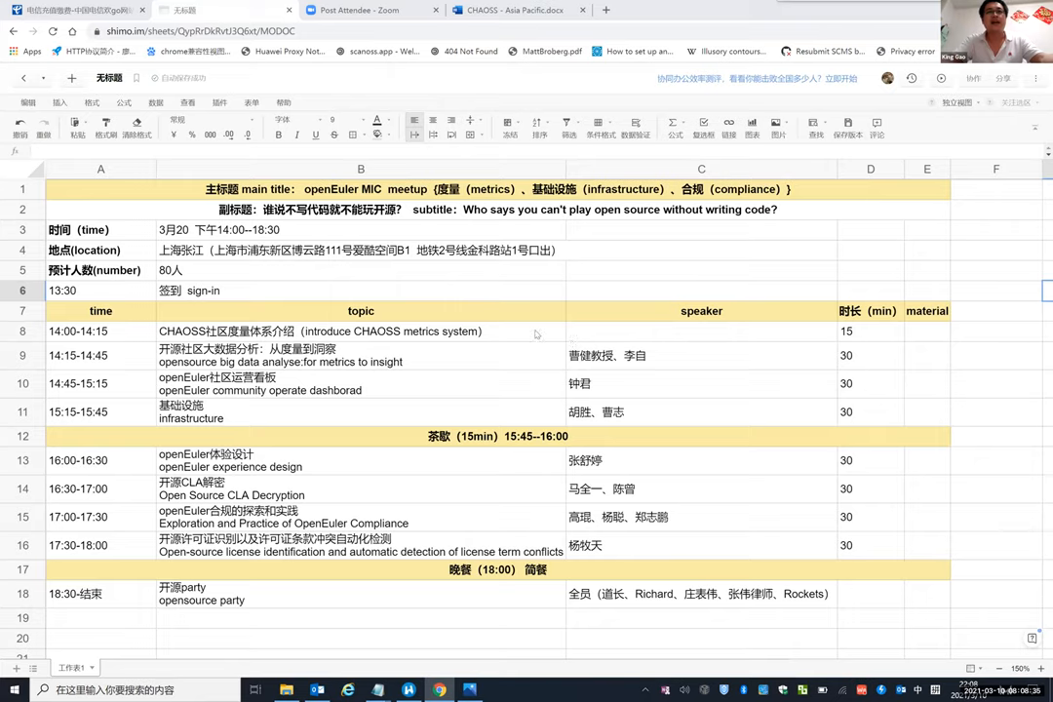
Enter 'Elizabeth+Sean' as speakers for the 14:00–14:15 CHAOSS metrics talk in cell C8
{"action": "left_click", "coordinate": [700, 330]}
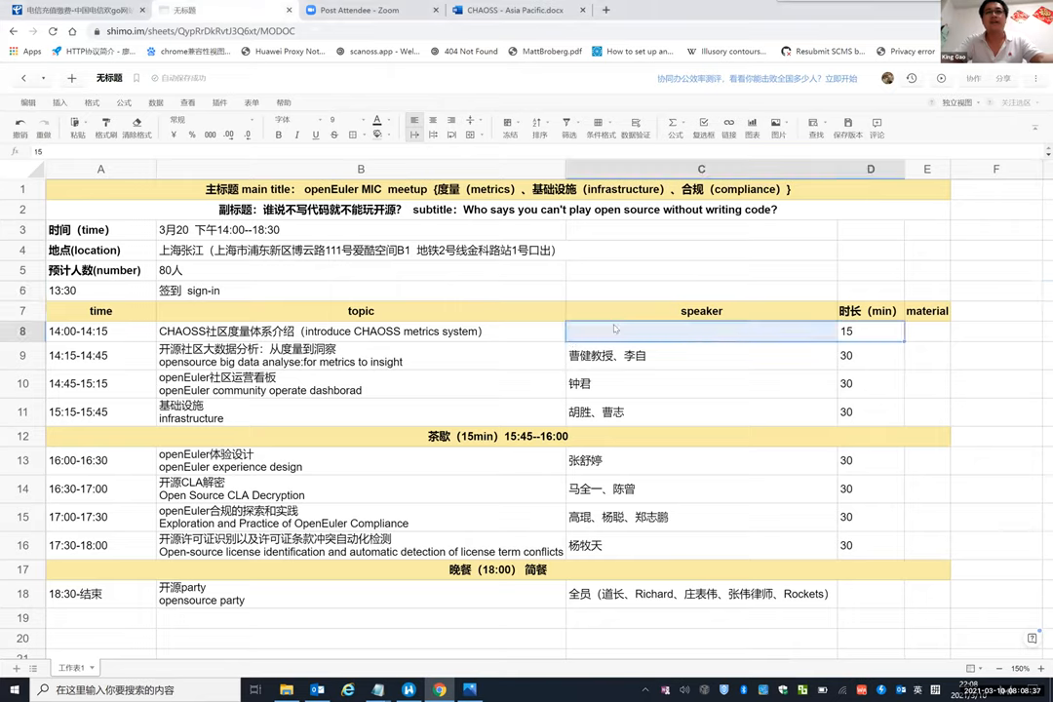
{"action": "left_click", "coordinate": [361, 330]}
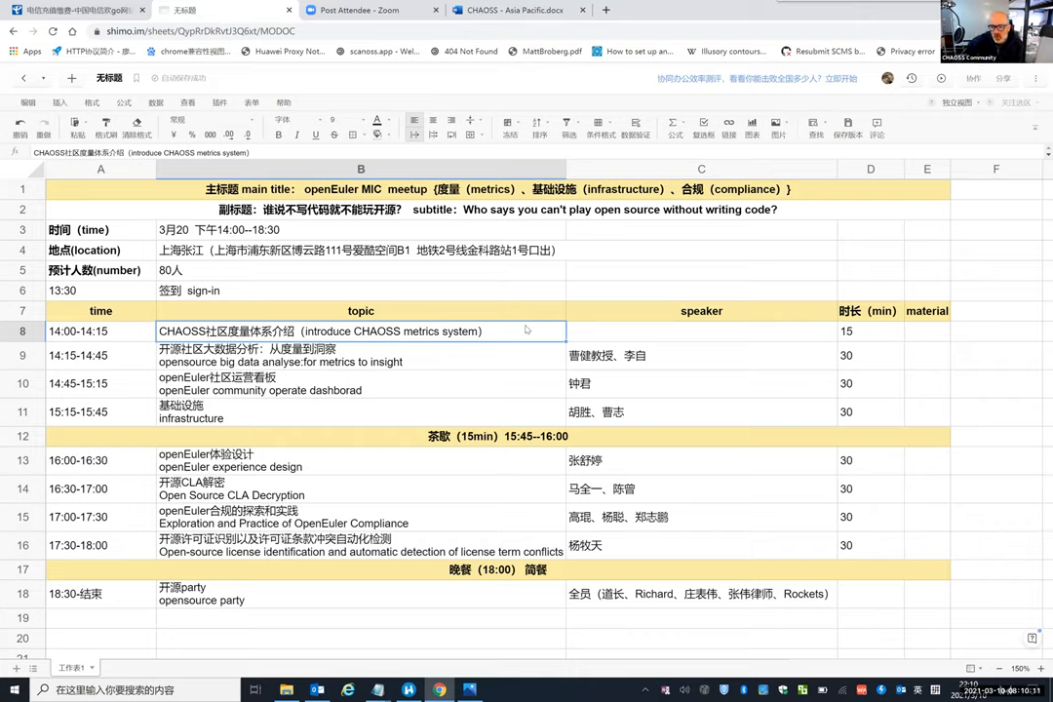
{"action": "left_click", "coordinate": [701, 330]}
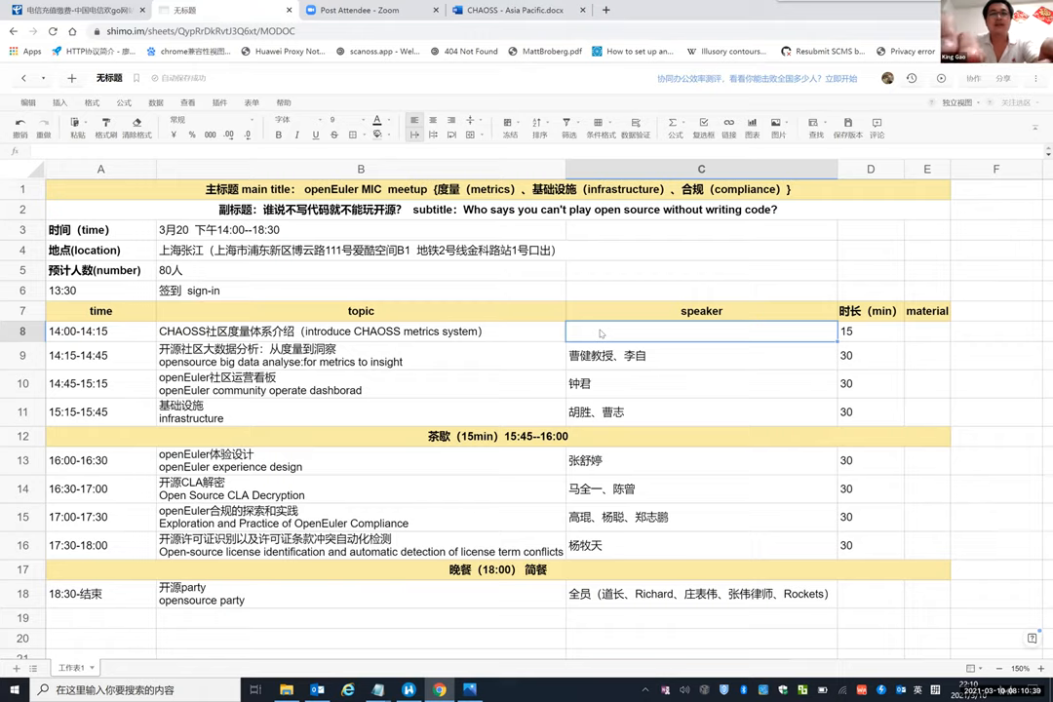
{"action": "type", "text": "ell"}
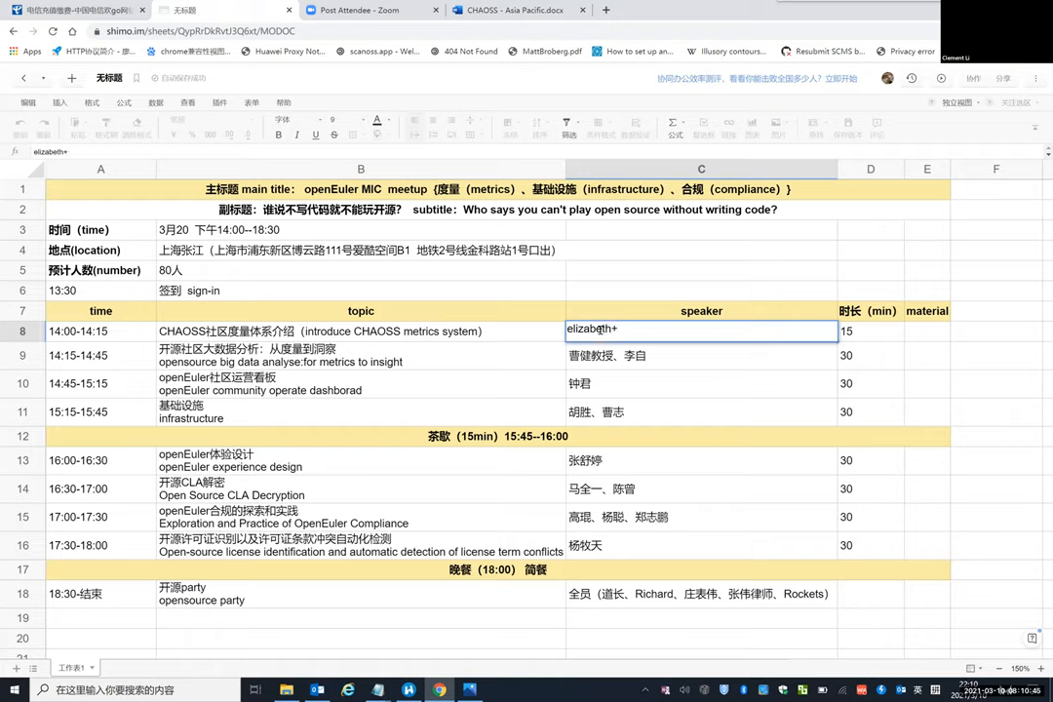
{"action": "mouse_move", "coordinate": [690, 369]}
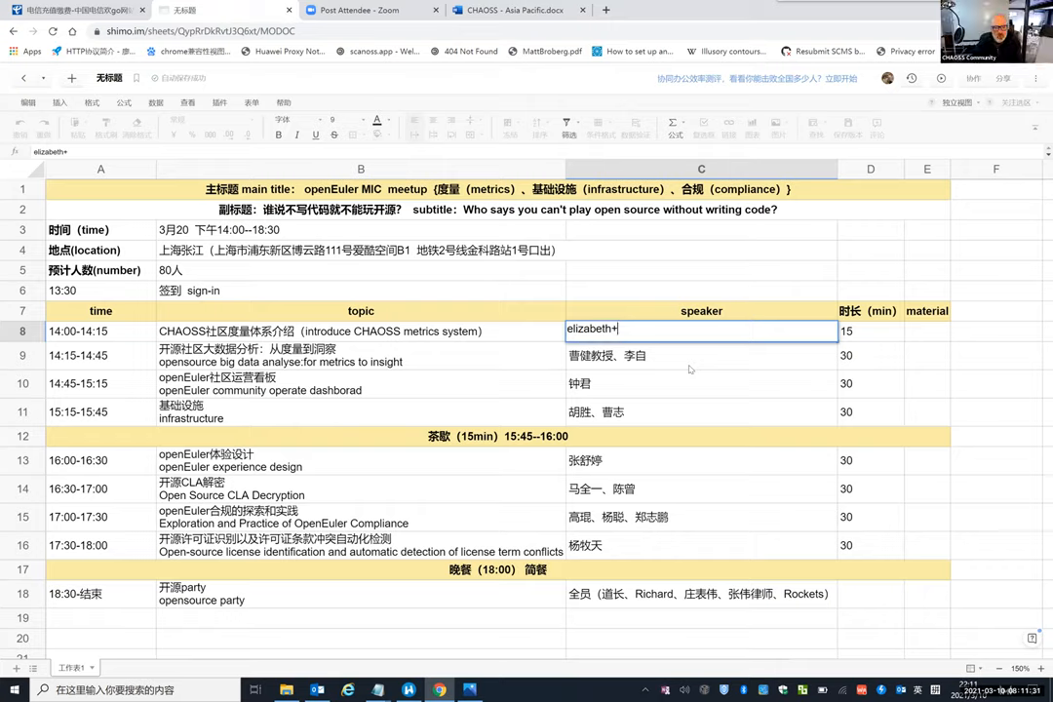
{"action": "type", "text": "sean"}
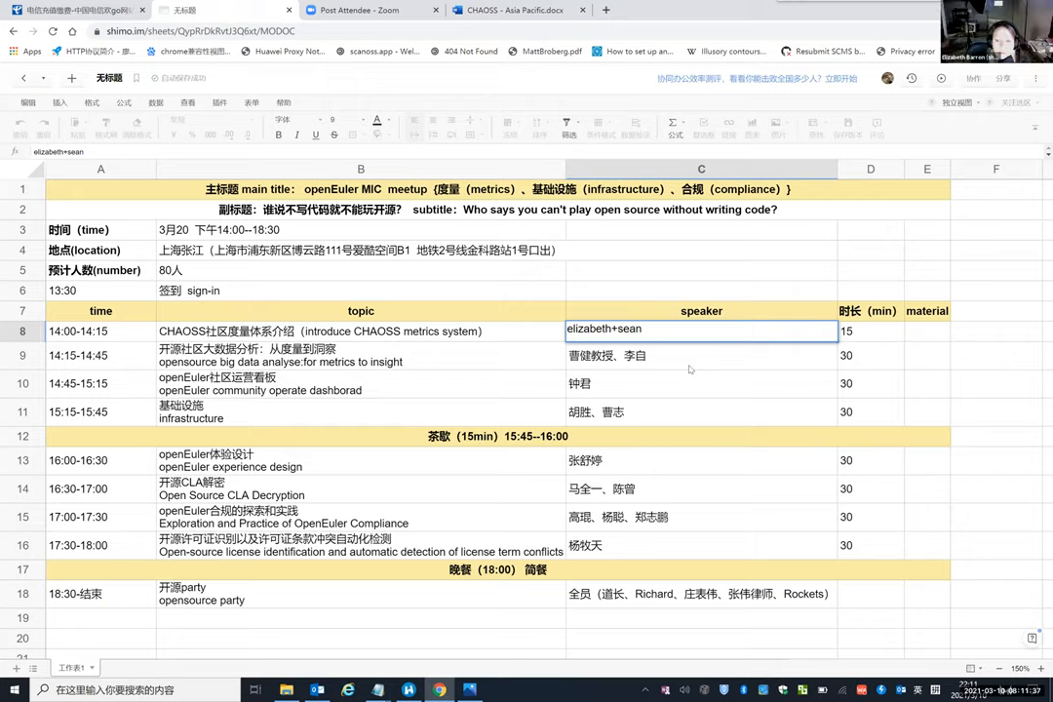
{"action": "left_click", "coordinate": [100, 330]}
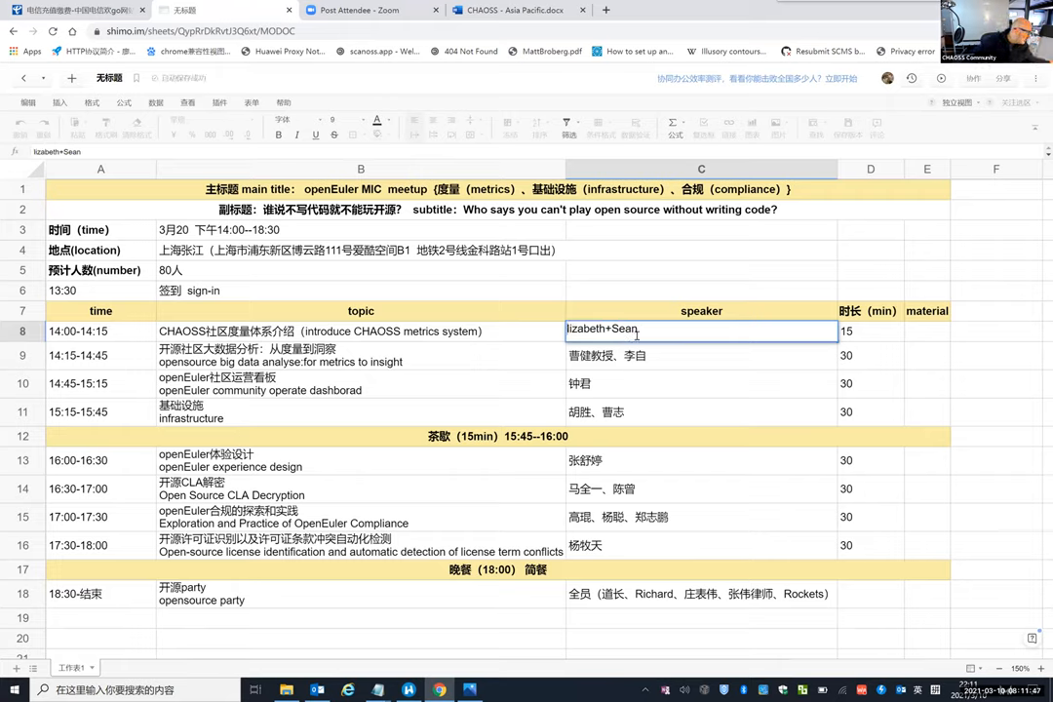
{"action": "type", "text": "Elizabeth+Sean"}
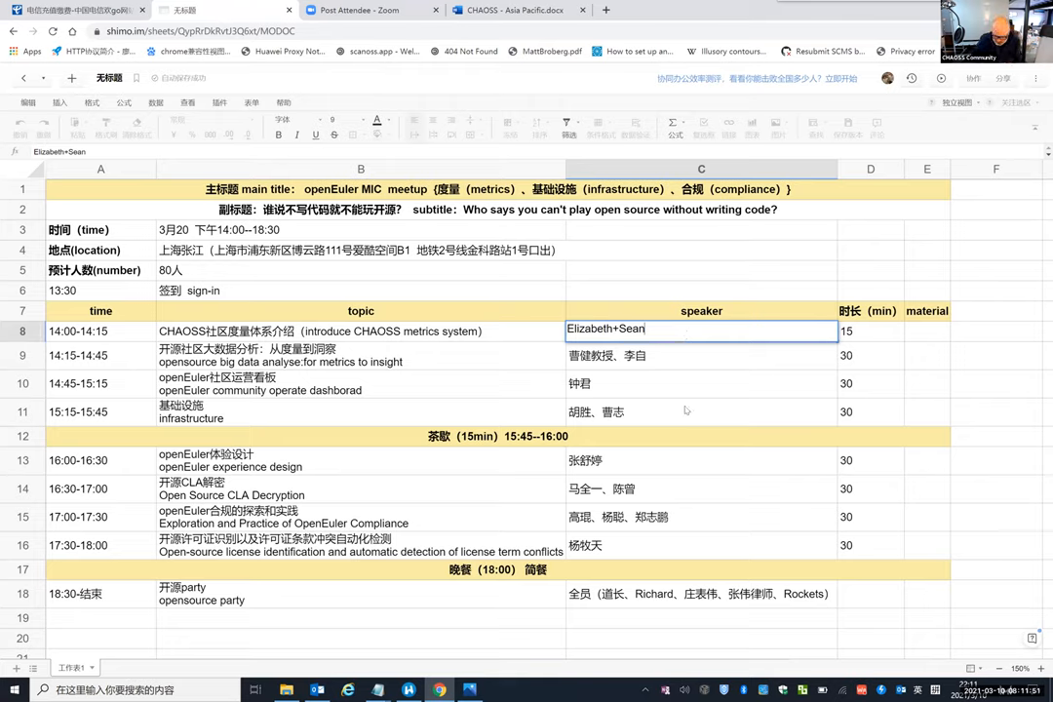
Look over the dashboard, infrastructure, experience design and compliance talks' topics and speakers
{"action": "left_click", "coordinate": [685, 411]}
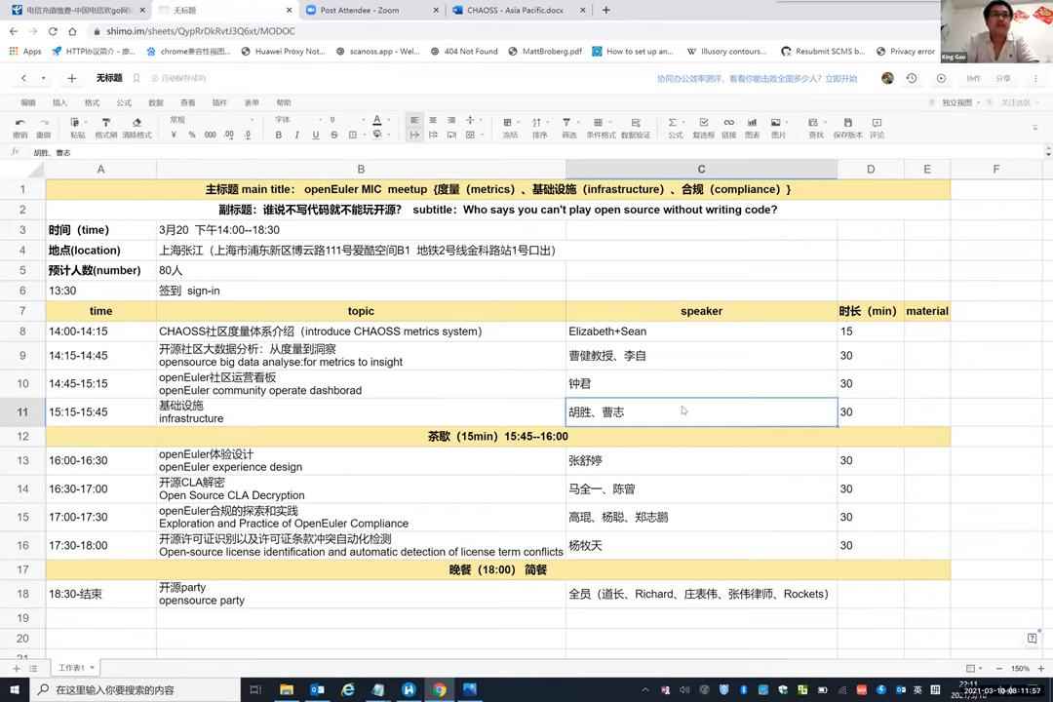
{"action": "mouse_move", "coordinate": [699, 411]}
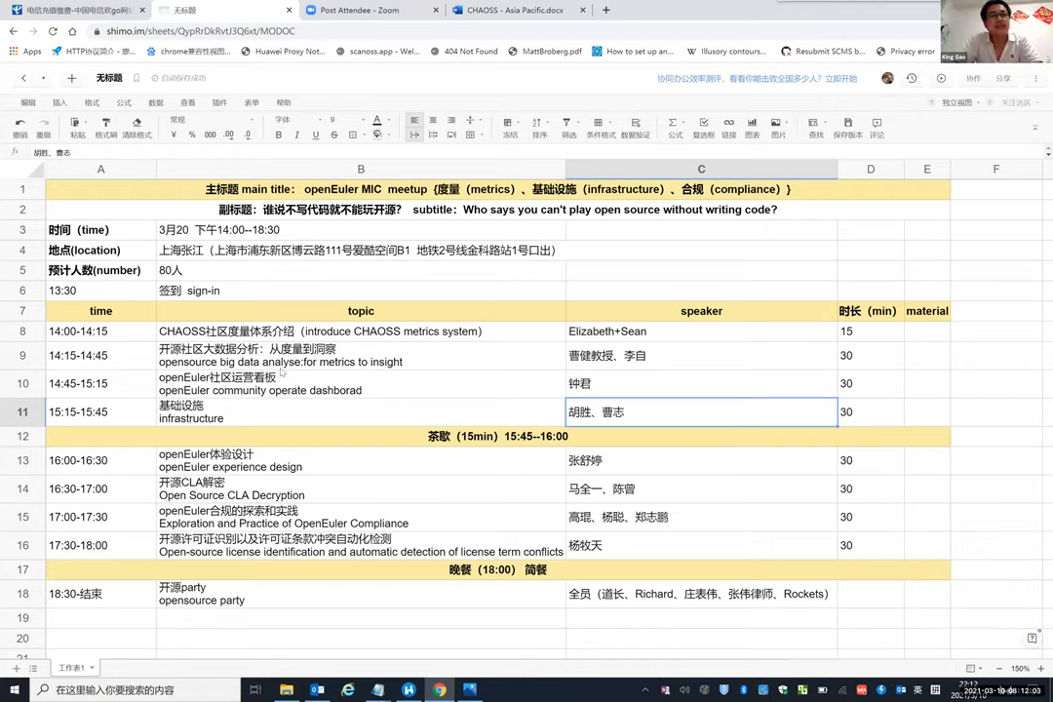
{"action": "mouse_move", "coordinate": [370, 361]}
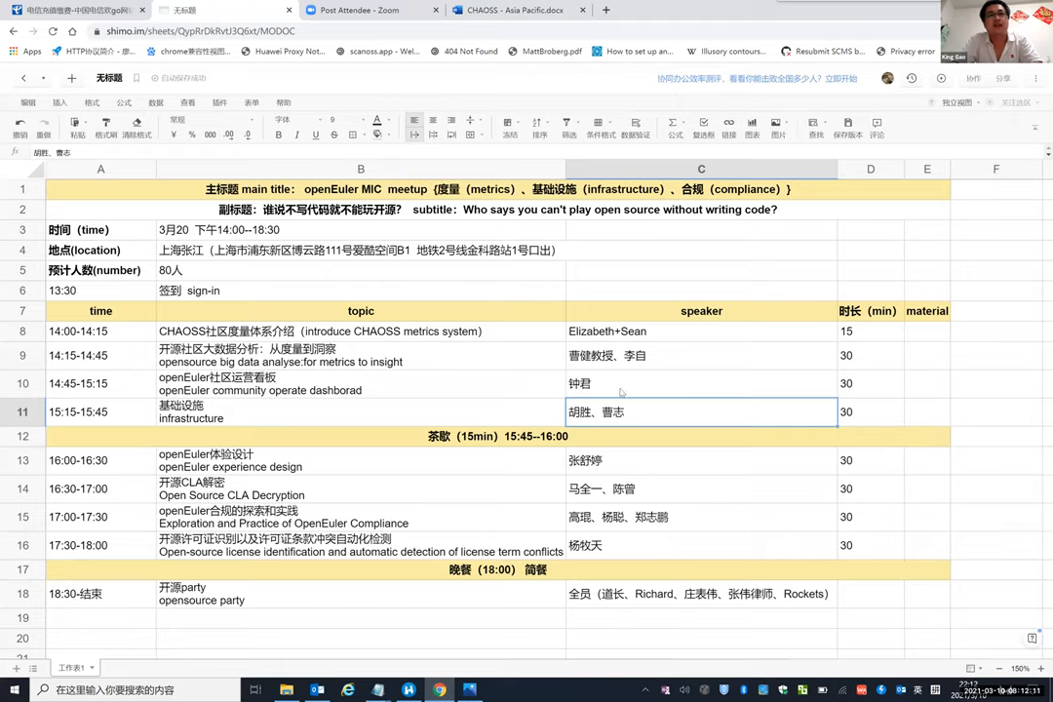
{"action": "left_click", "coordinate": [700, 383]}
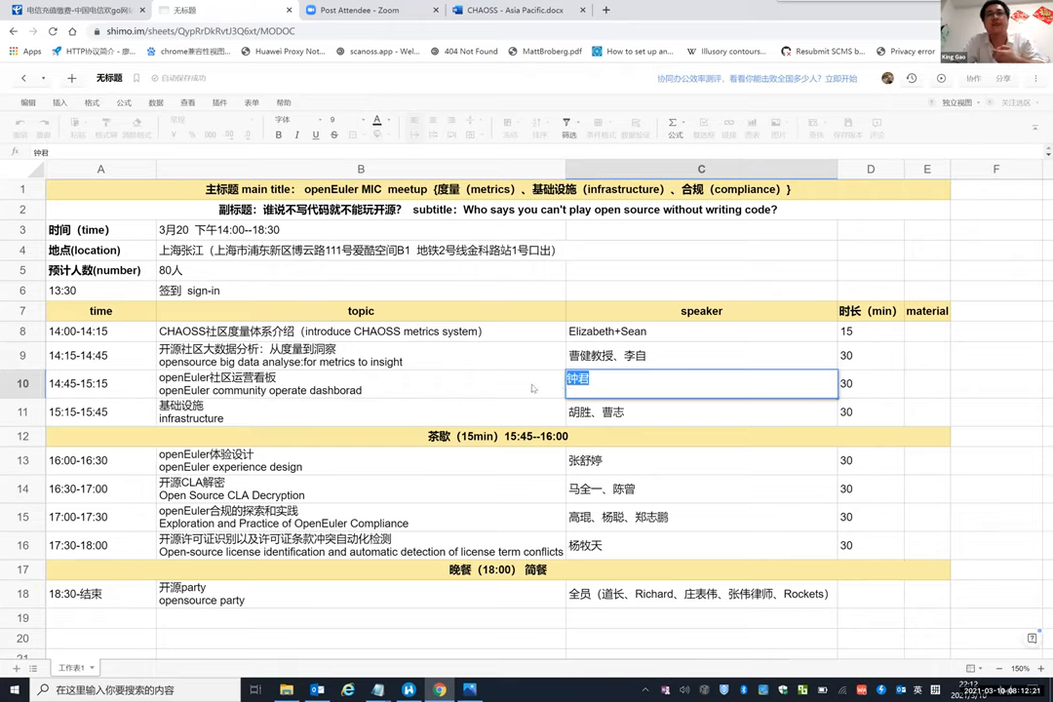
{"action": "left_click", "coordinate": [361, 383]}
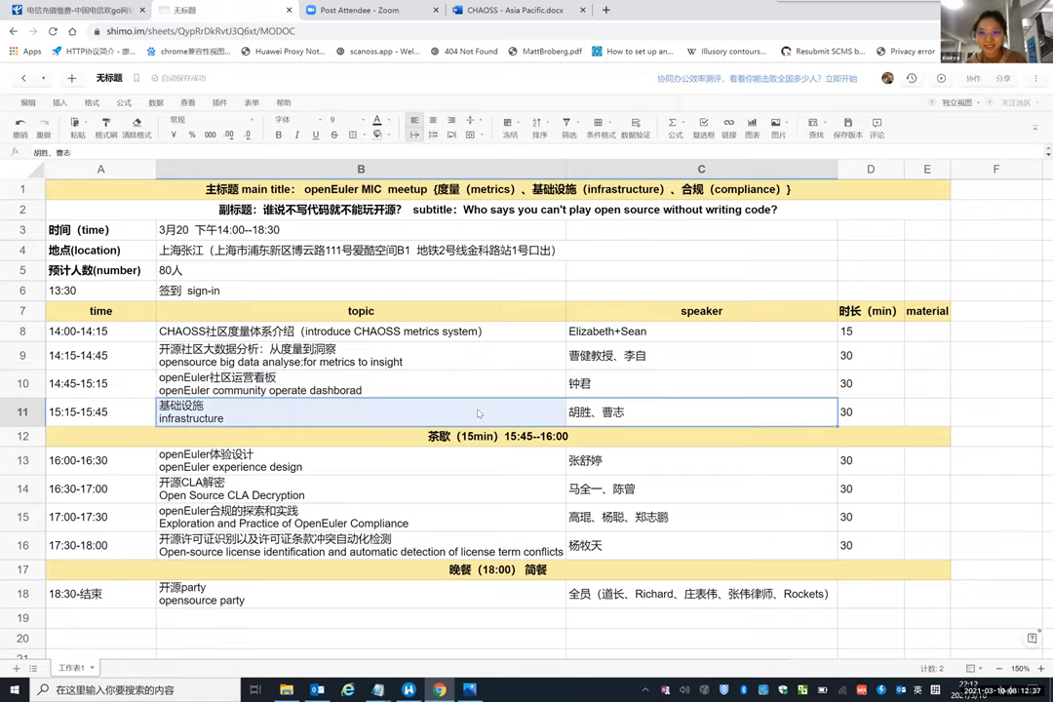
{"action": "left_click", "coordinate": [307, 460]}
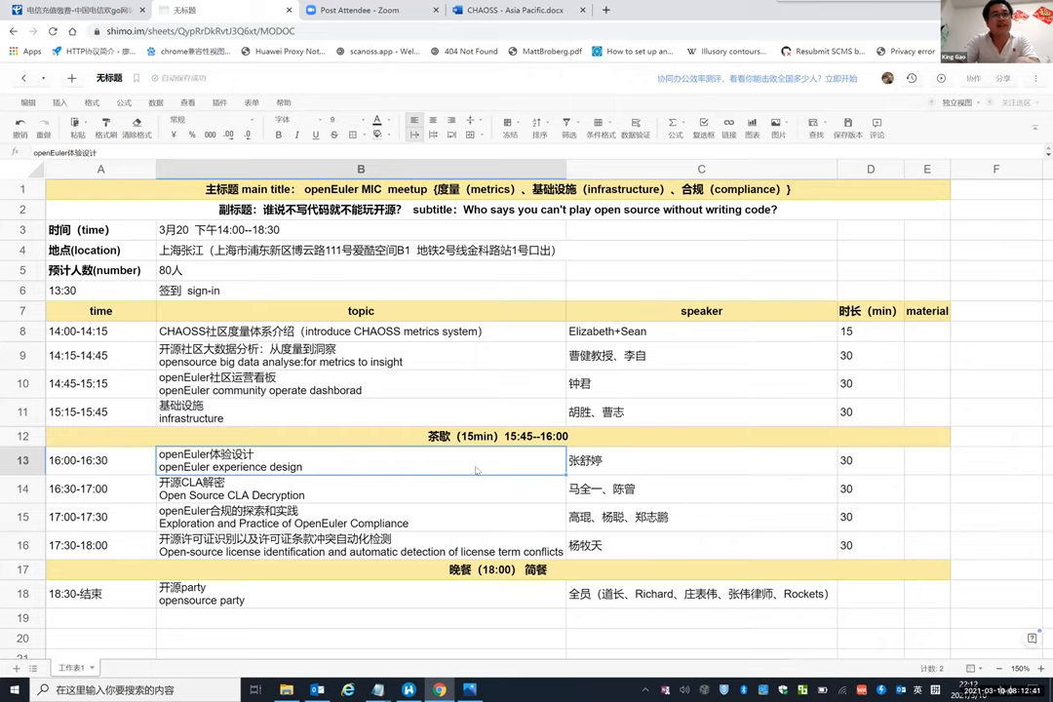
{"action": "left_click", "coordinate": [361, 517]}
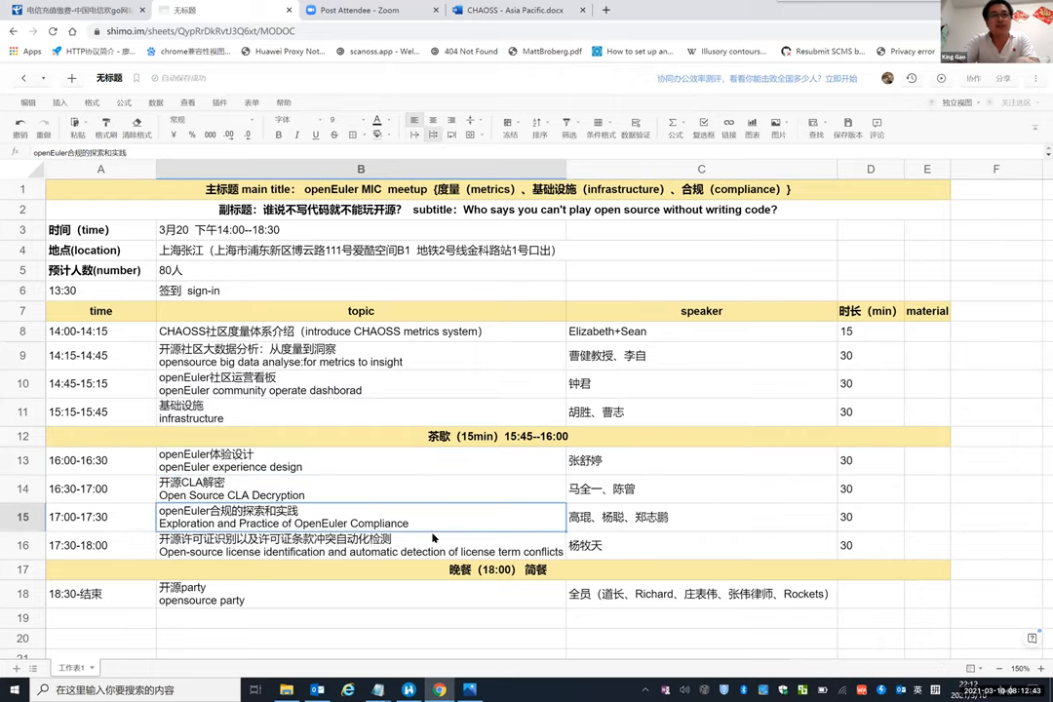
{"action": "left_click", "coordinate": [361, 545]}
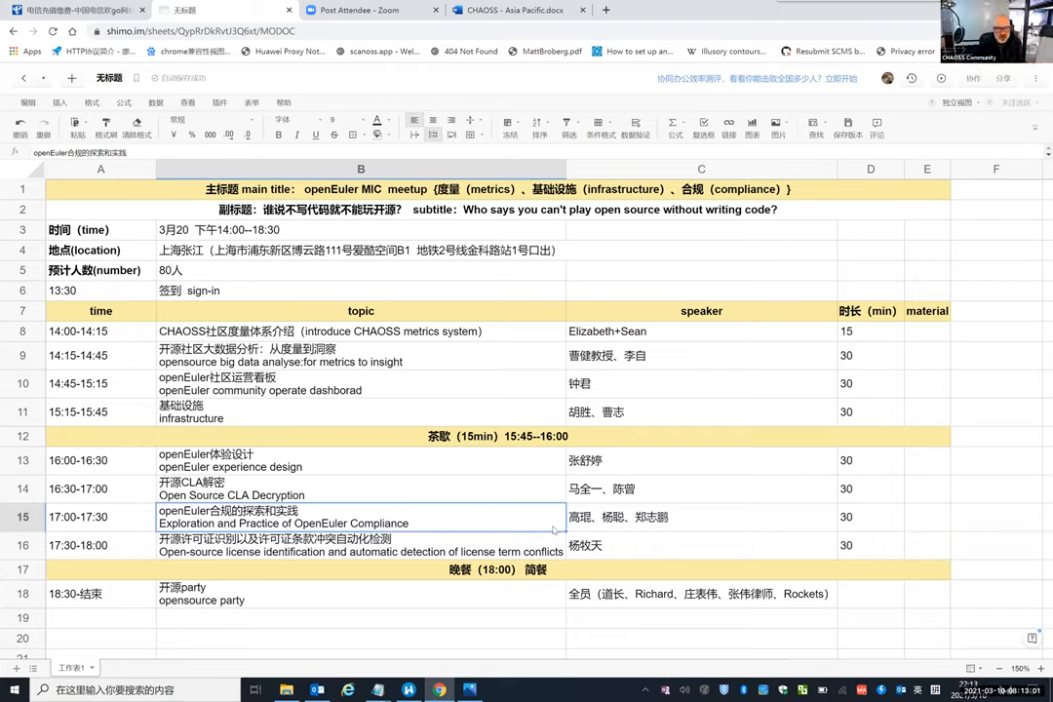
{"action": "mouse_move", "coordinate": [540, 504]}
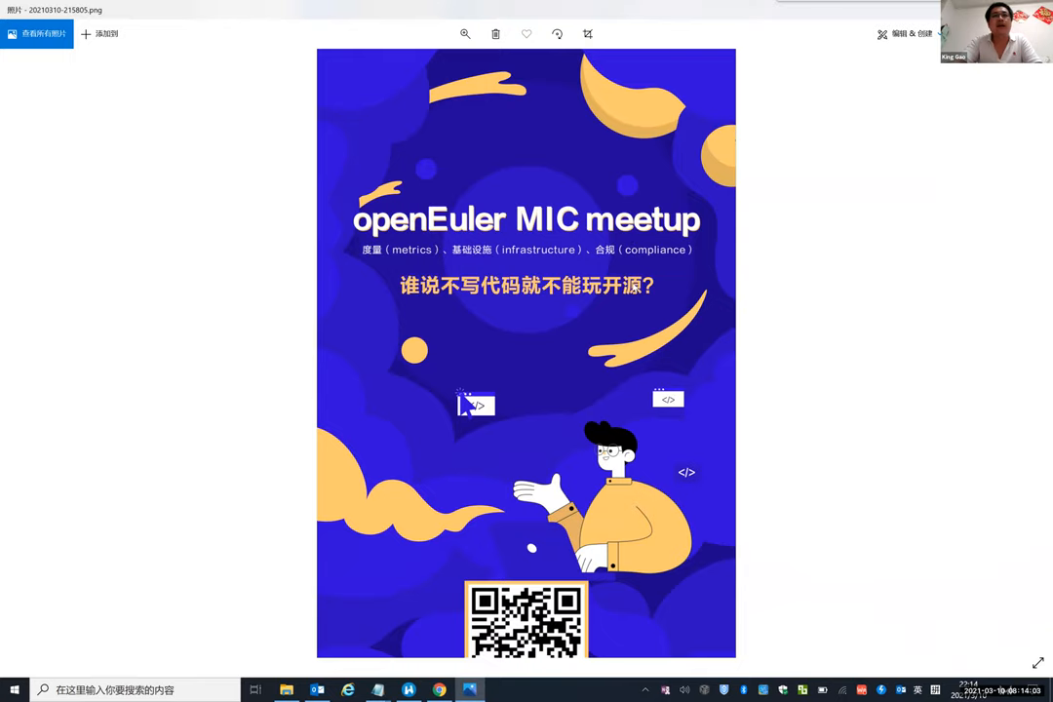
Scroll the meetup poster down to its sign-up QR code and event introduction
{"action": "scroll", "scroll_direction": "down", "scroll_amount": 3}
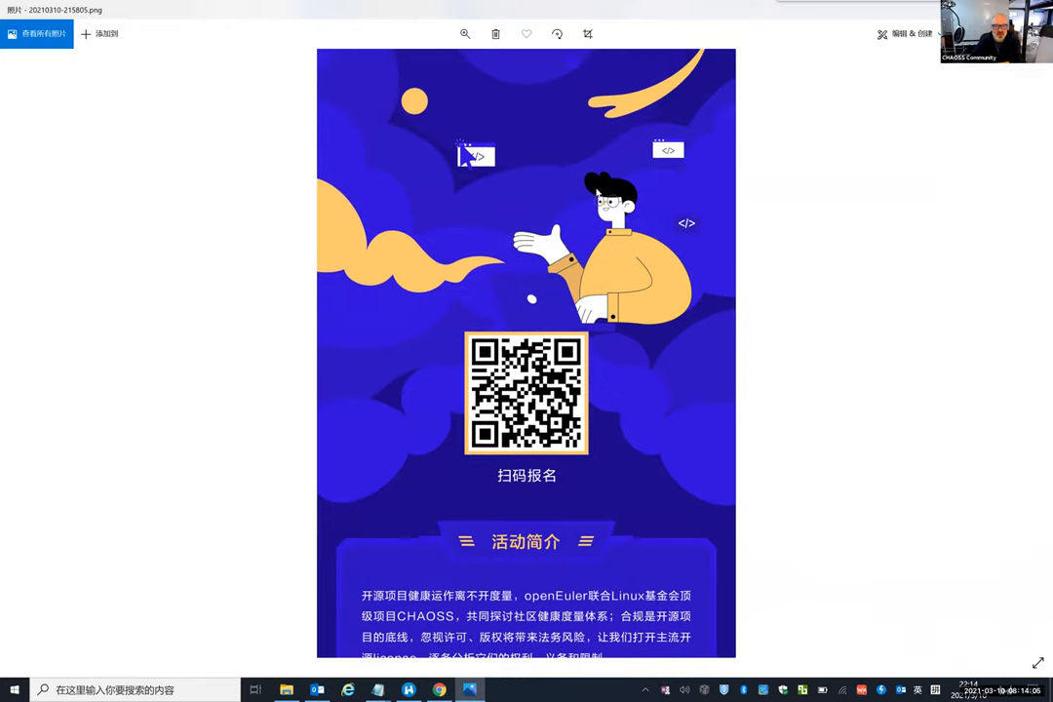
{"action": "scroll", "scroll_direction": "down", "scroll_amount": 3}
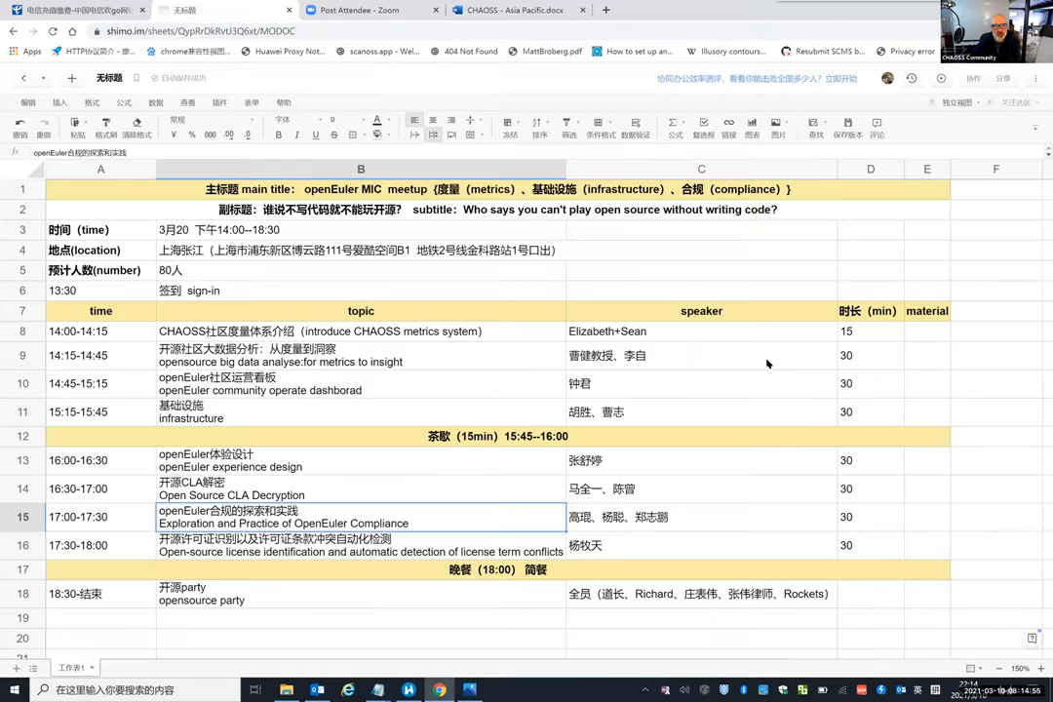
{"action": "left_click", "coordinate": [701, 356]}
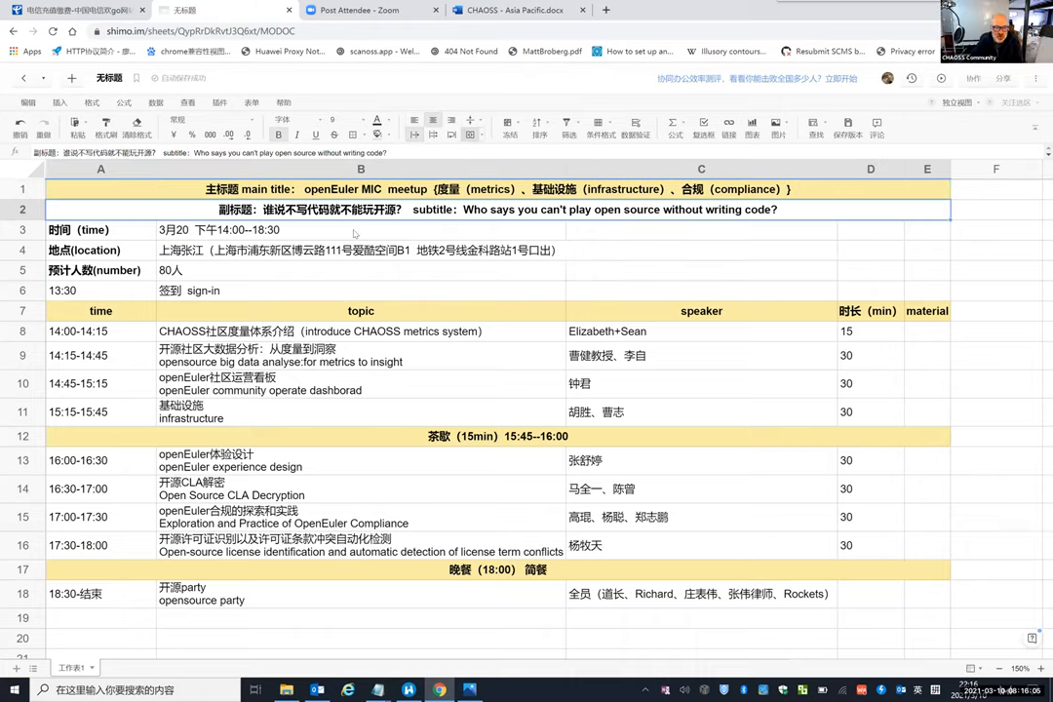
{"action": "left_click", "coordinate": [355, 229]}
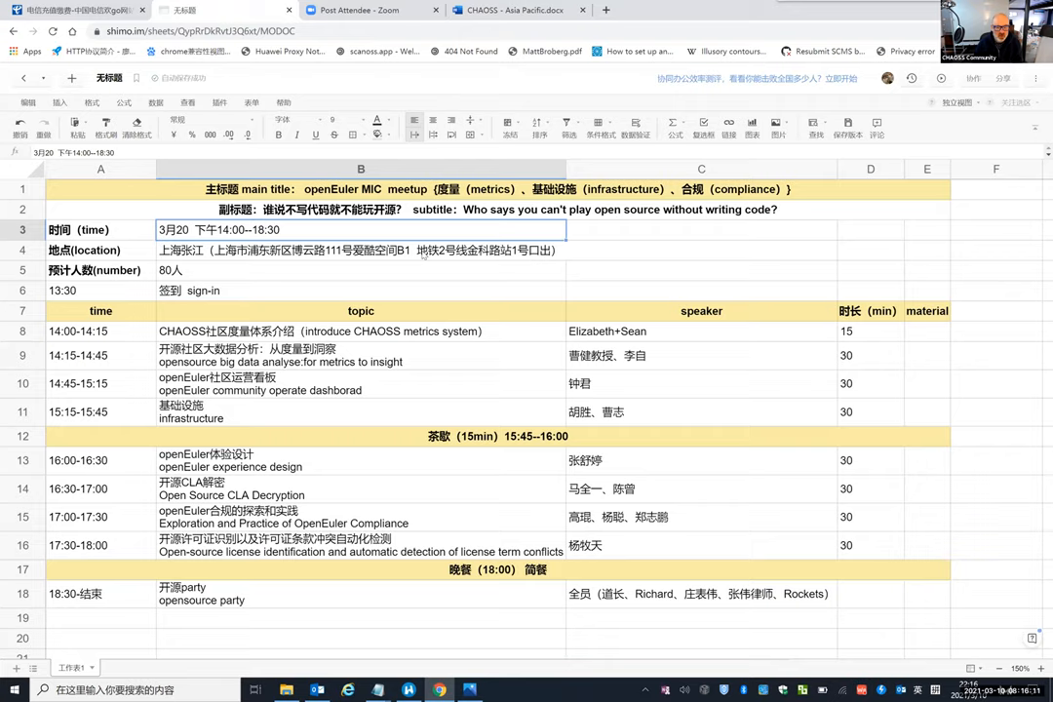
{"action": "mouse_move", "coordinate": [442, 256]}
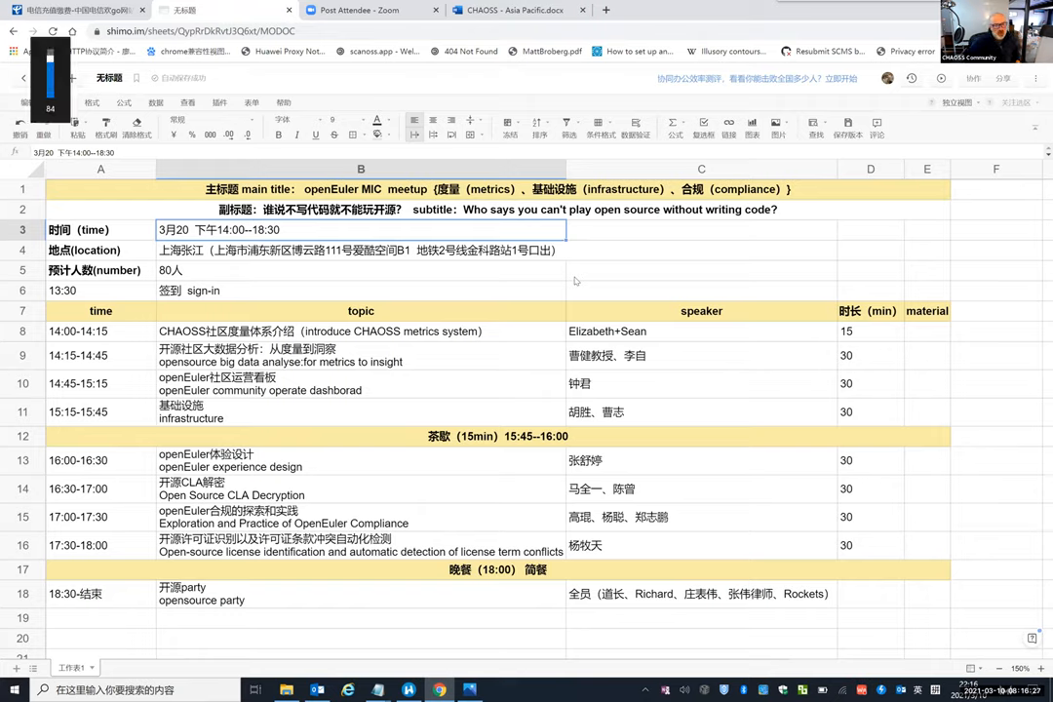
{"action": "mouse_move", "coordinate": [644, 310]}
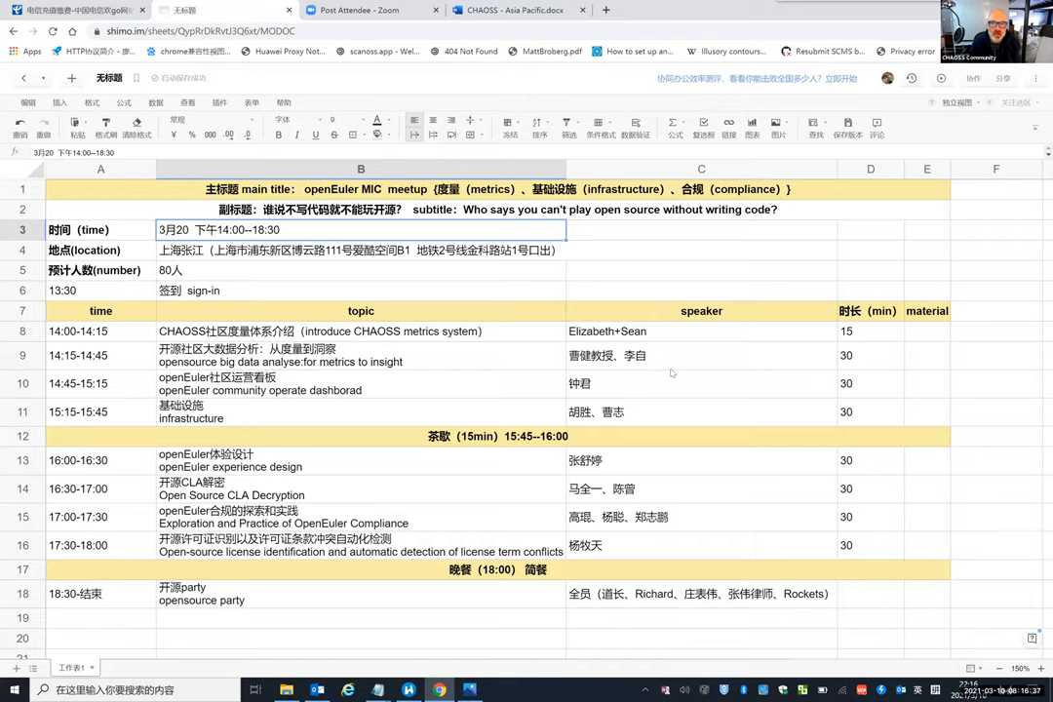
{"action": "mouse_move", "coordinate": [661, 348]}
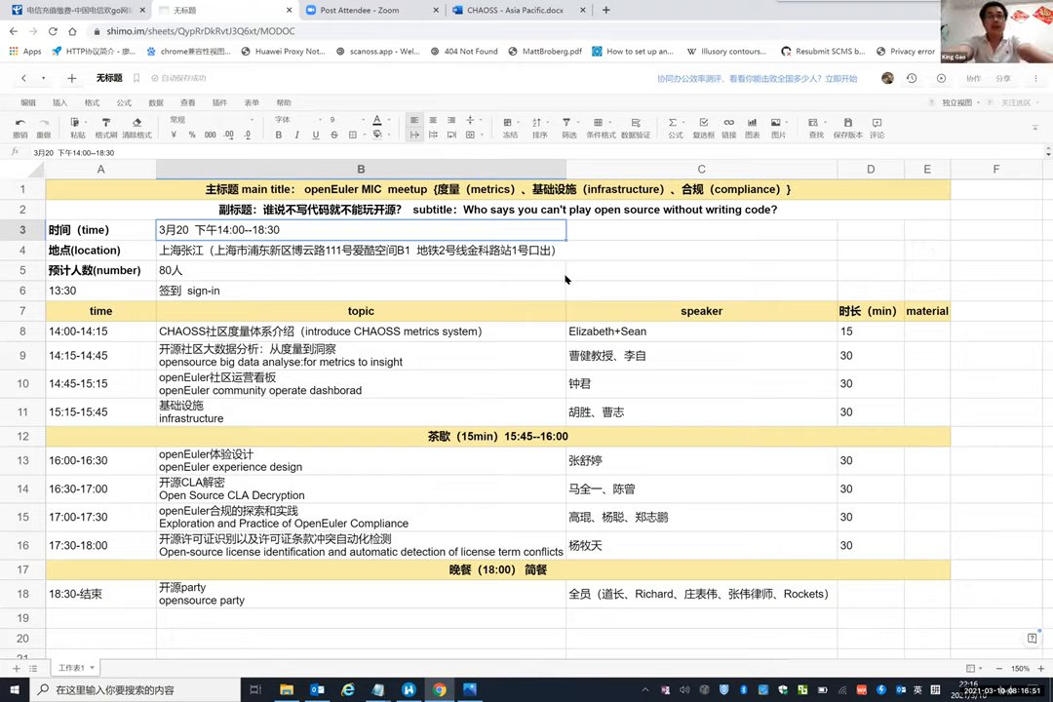
{"action": "mouse_move", "coordinate": [556, 272]}
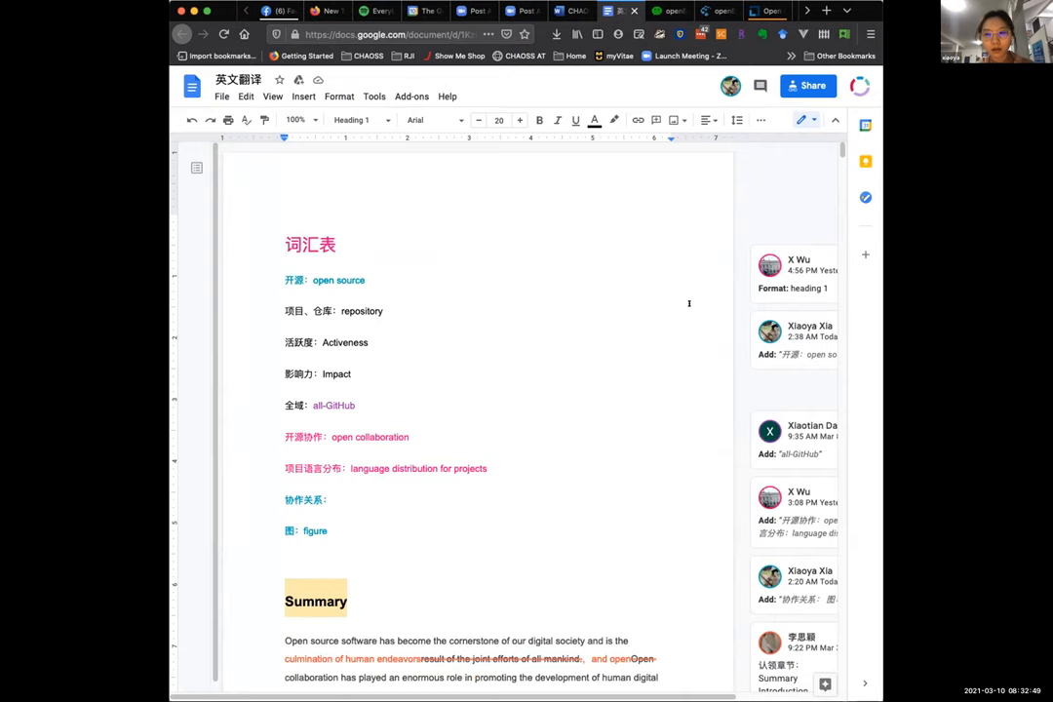
{"action": "scroll", "scroll_direction": "down", "scroll_amount": 3}
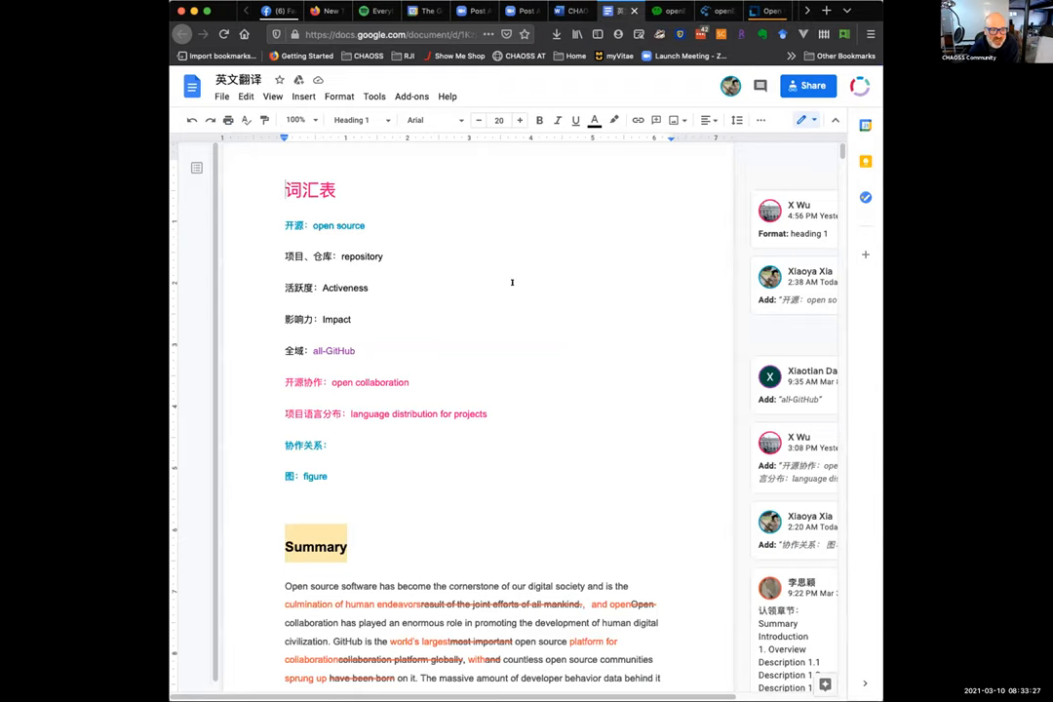
{"action": "mouse_move", "coordinate": [519, 261]}
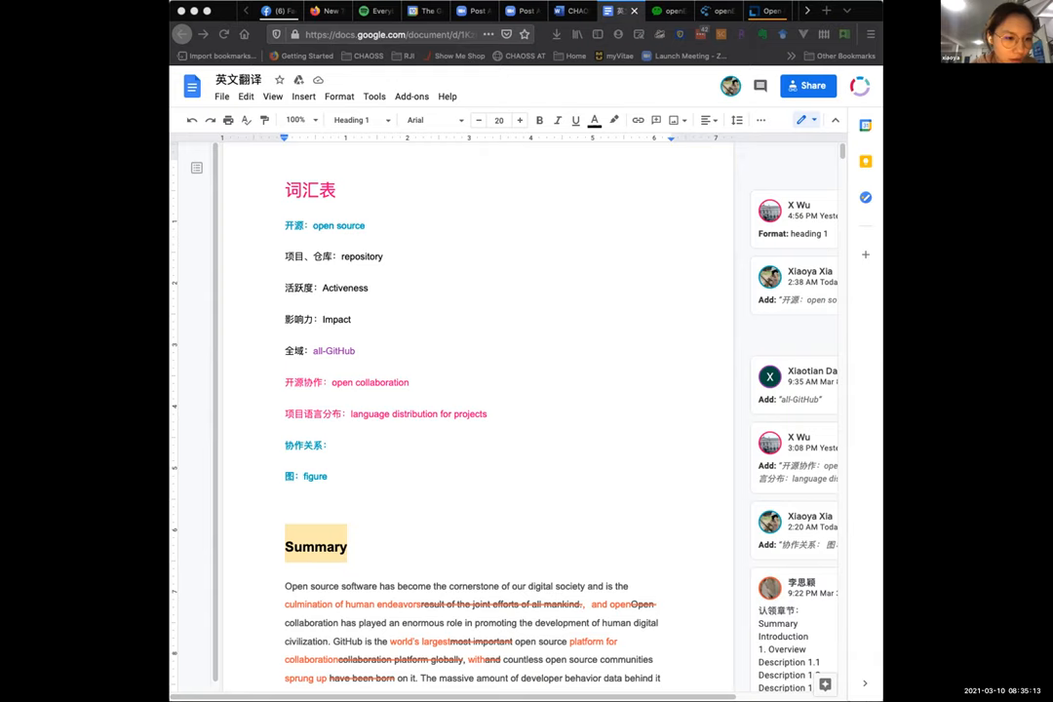
{"action": "scroll", "scroll_direction": "down", "scroll_amount": 3}
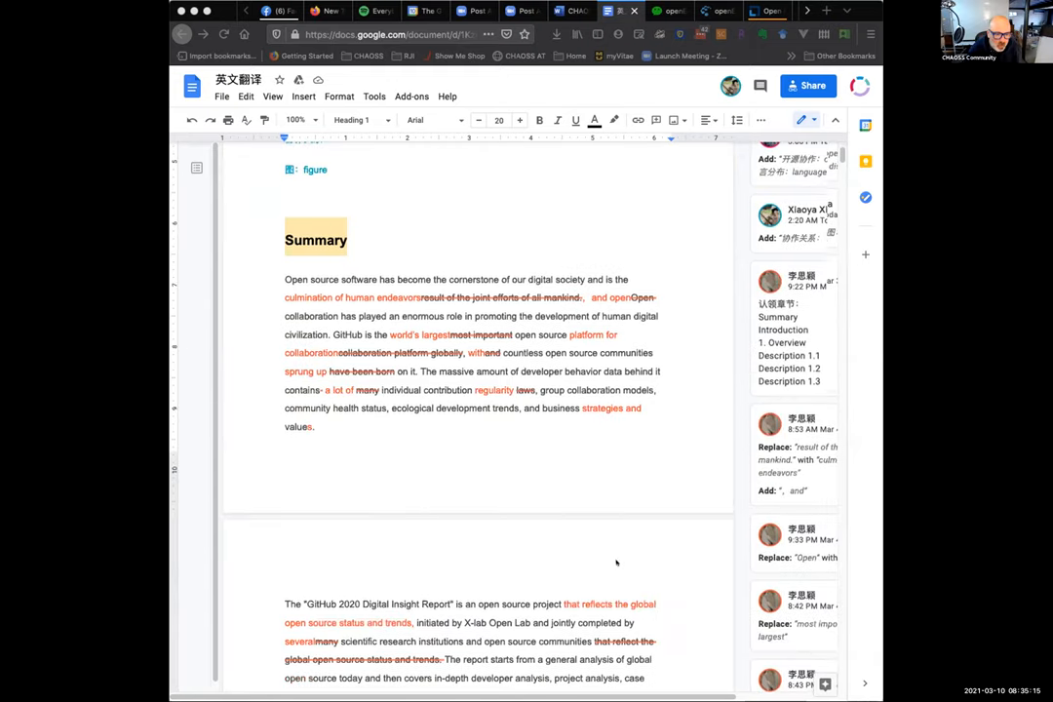
{"action": "scroll", "scroll_direction": "down", "scroll_amount": 3}
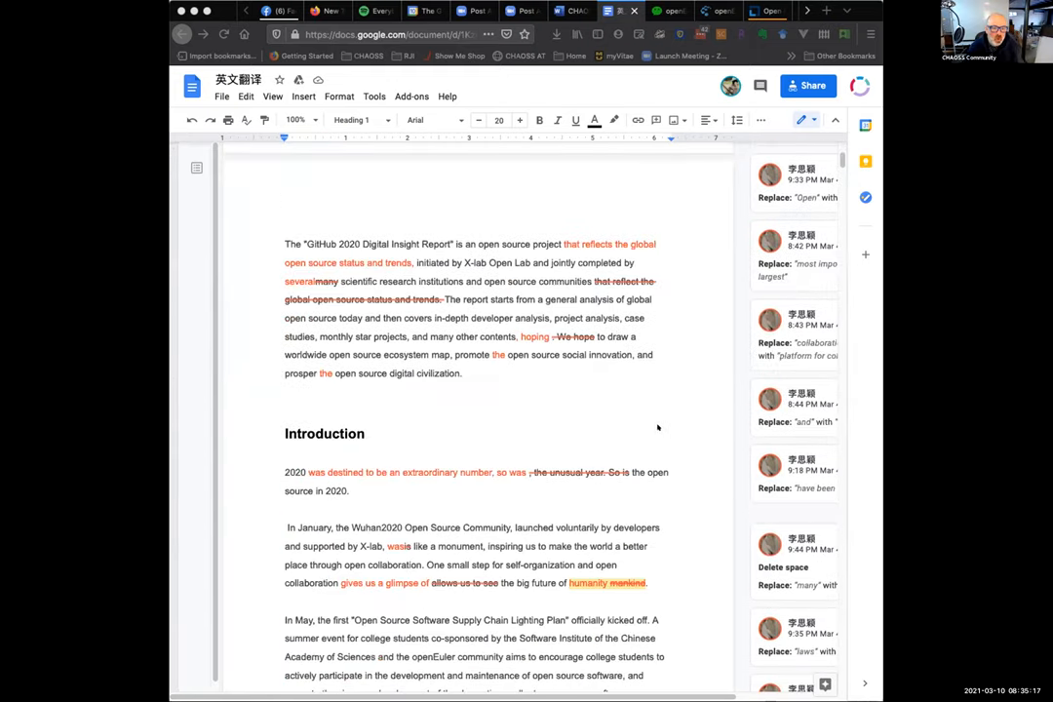
{"action": "scroll", "scroll_direction": "down", "scroll_amount": 3}
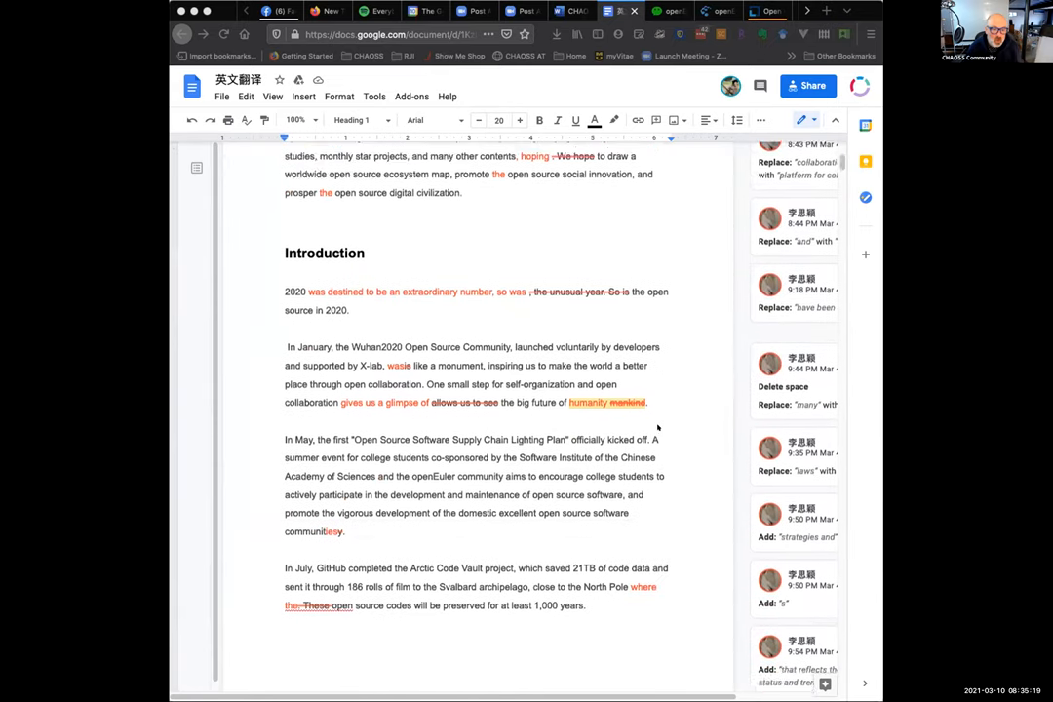
{"action": "scroll", "scroll_direction": "down", "scroll_amount": 3}
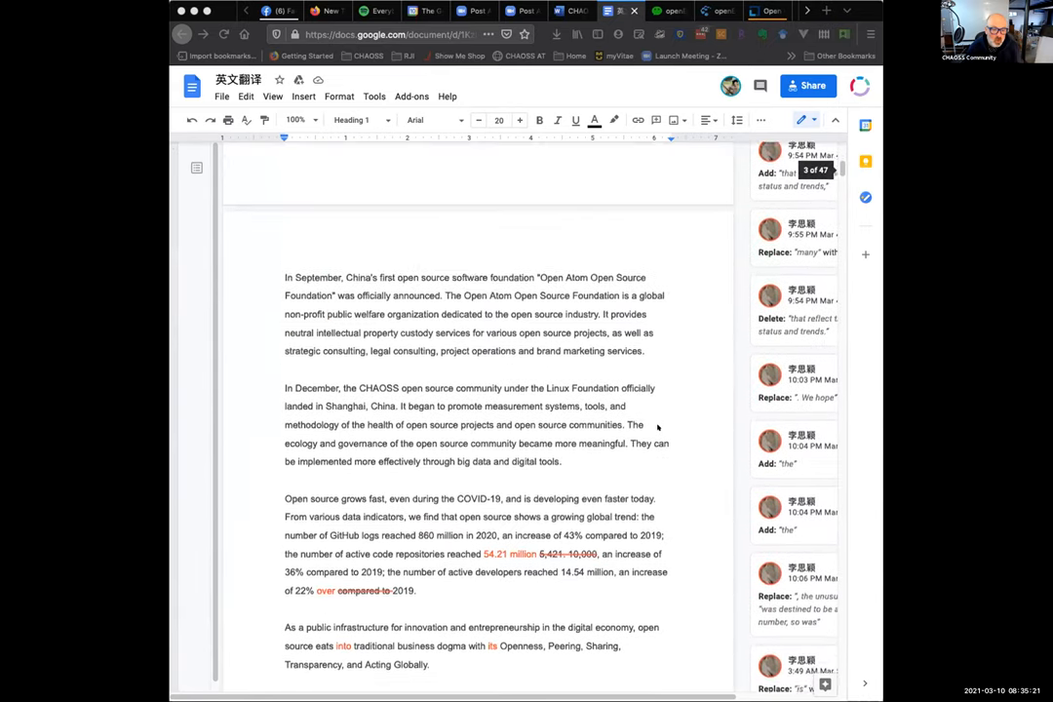
{"action": "scroll", "scroll_direction": "down", "scroll_amount": 3}
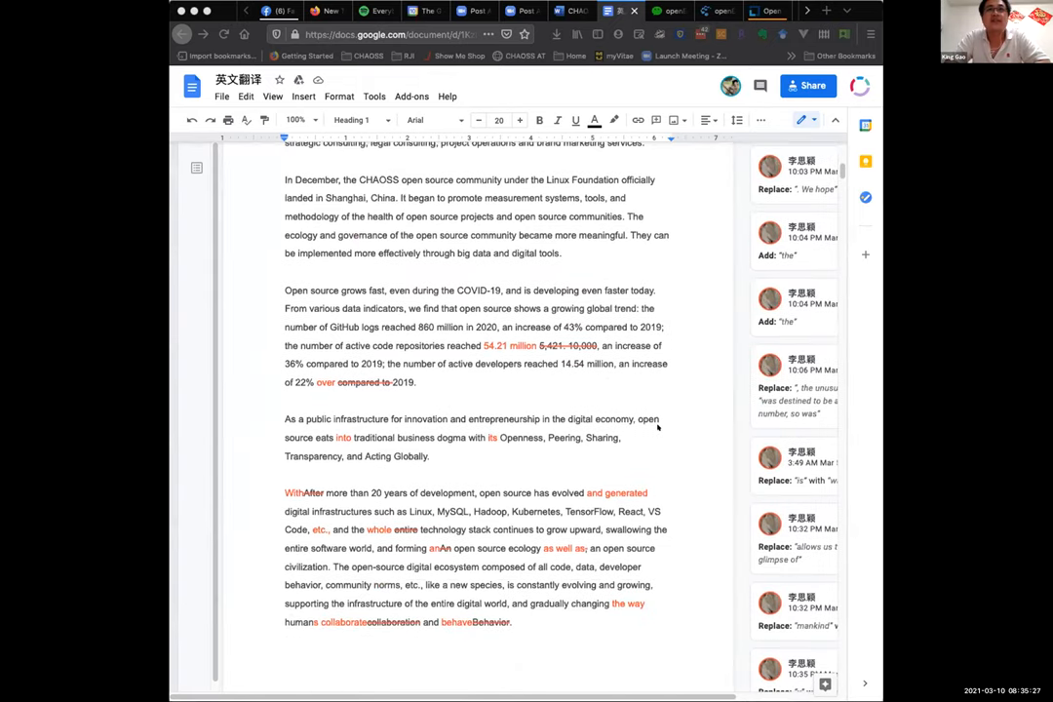
{"action": "scroll", "scroll_direction": "down", "scroll_amount": 3}
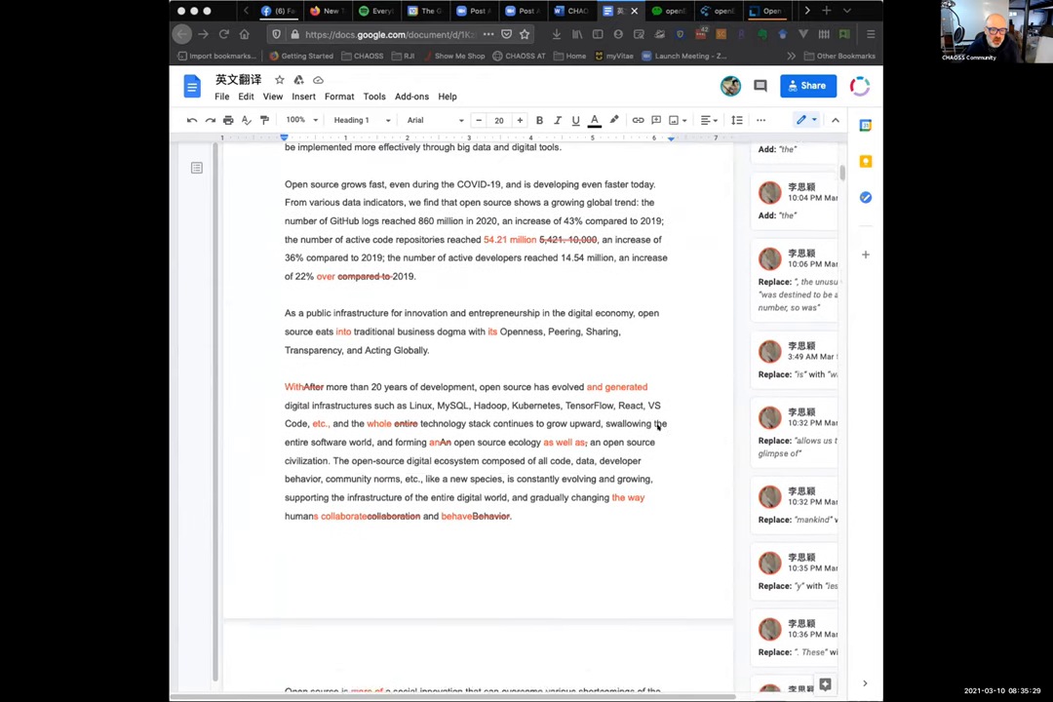
{"action": "scroll", "scroll_direction": "down", "scroll_amount": 3}
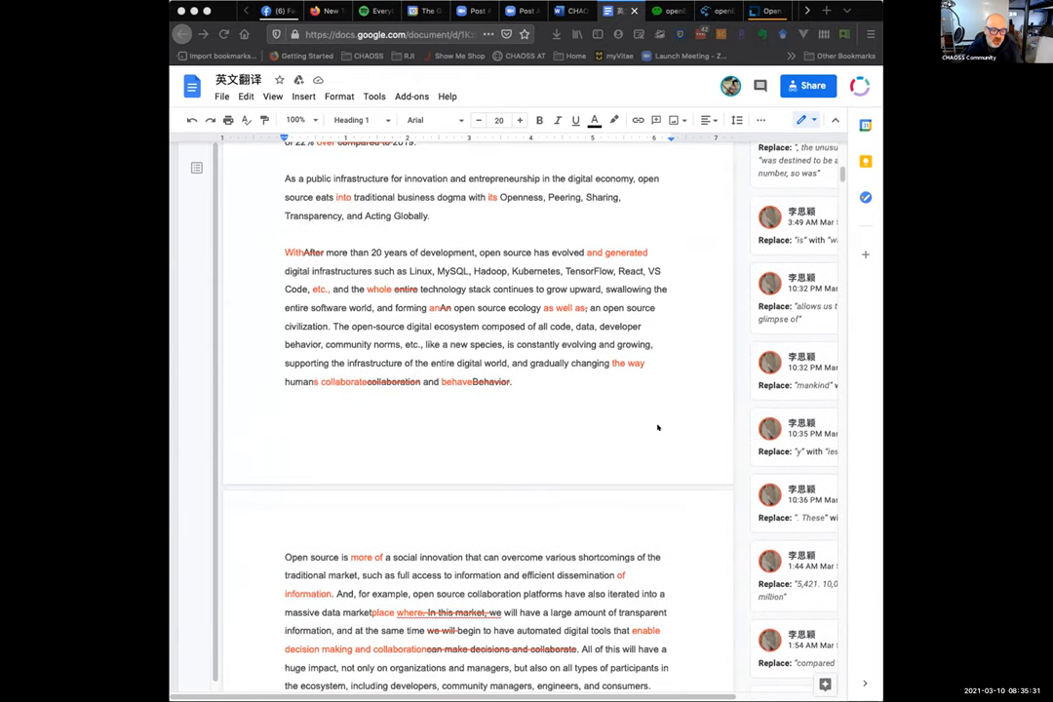
{"action": "scroll", "scroll_direction": "down", "scroll_amount": 3}
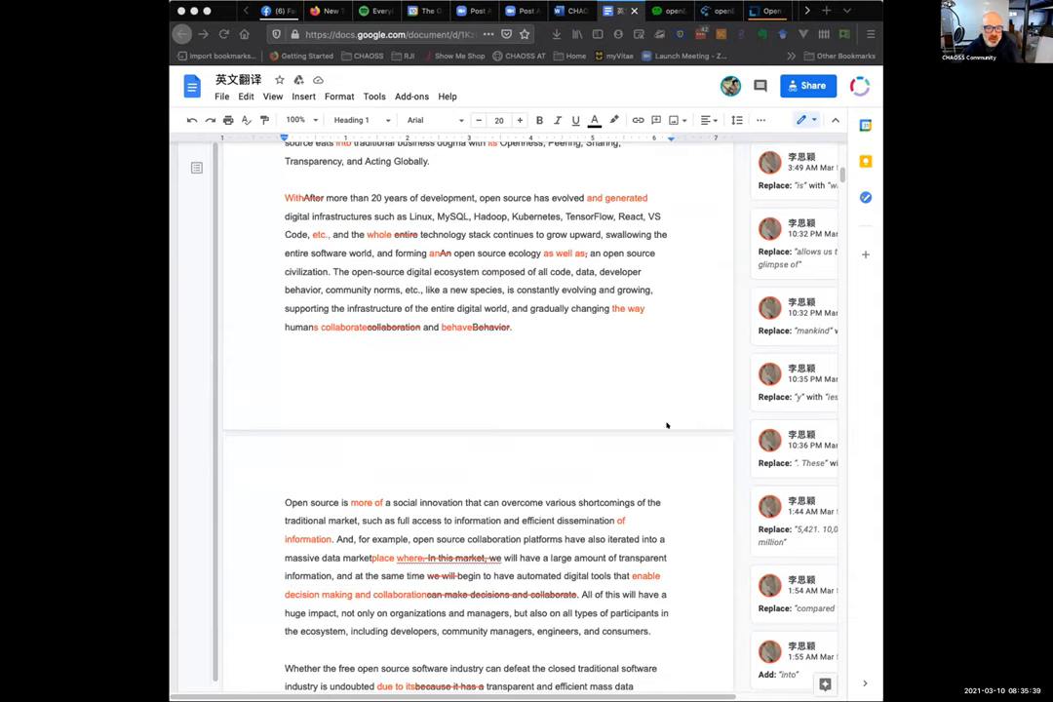
{"action": "mouse_move", "coordinate": [667, 425]}
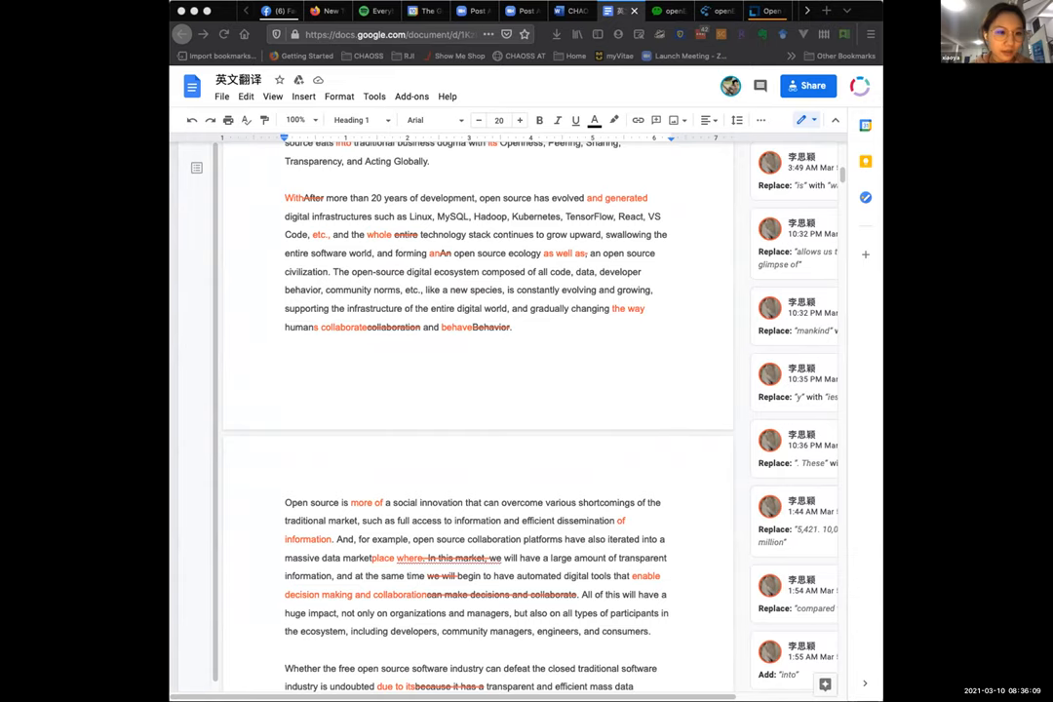
{"action": "scroll", "scroll_direction": "down", "scroll_amount": 3}
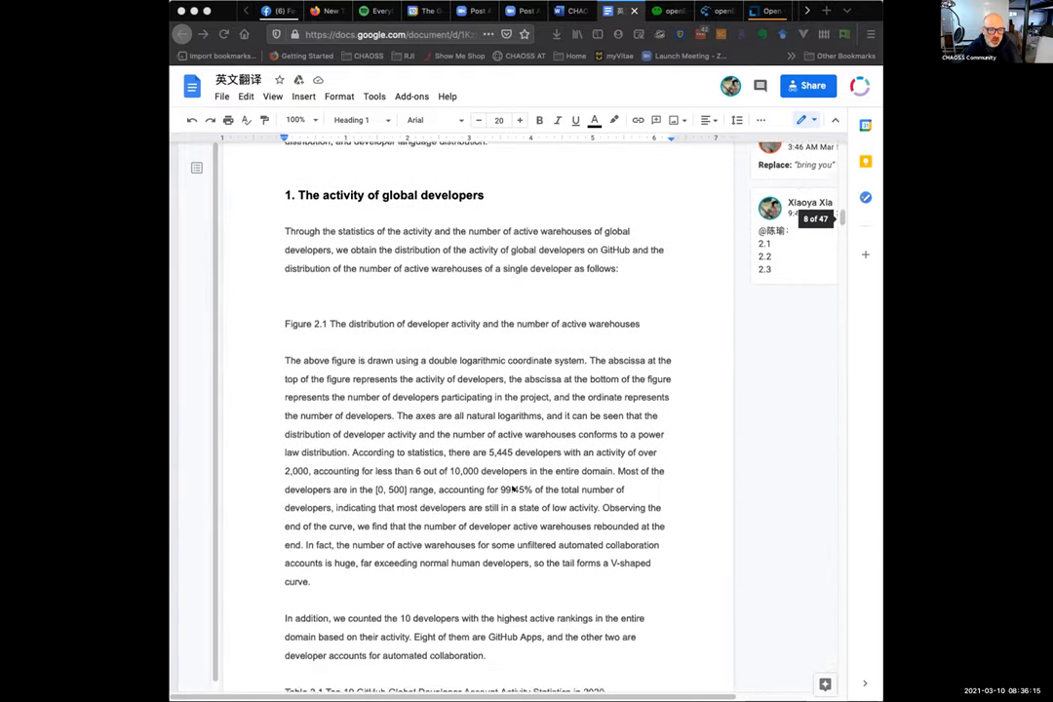
{"action": "scroll", "scroll_direction": "down", "scroll_amount": 3}
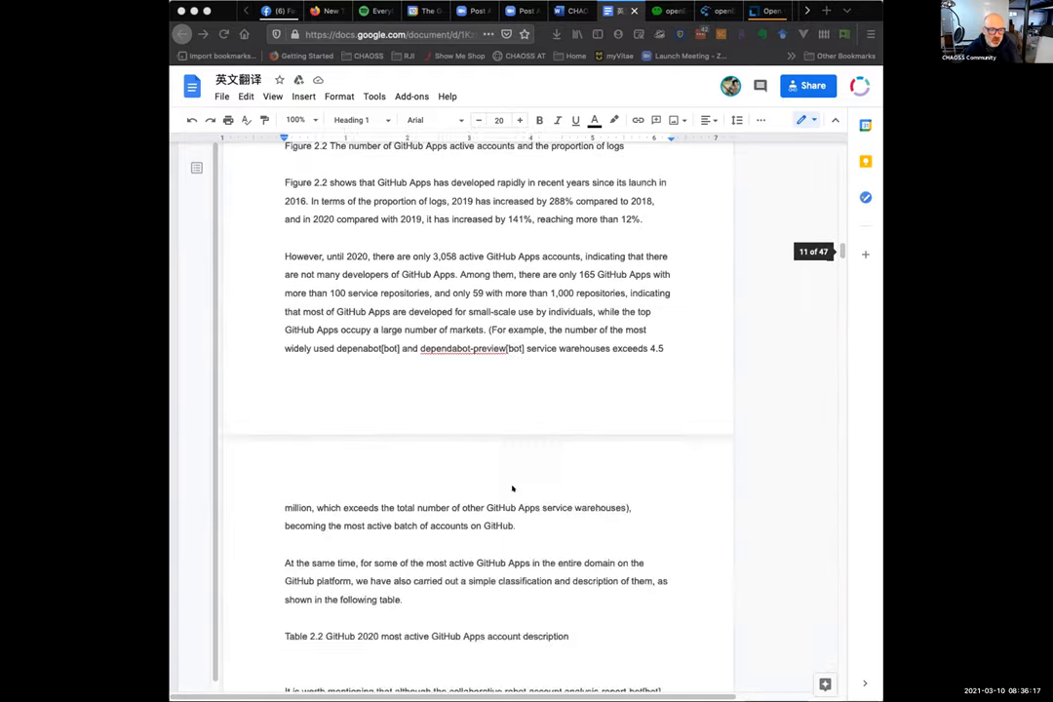
{"action": "scroll", "scroll_direction": "down", "scroll_amount": 3}
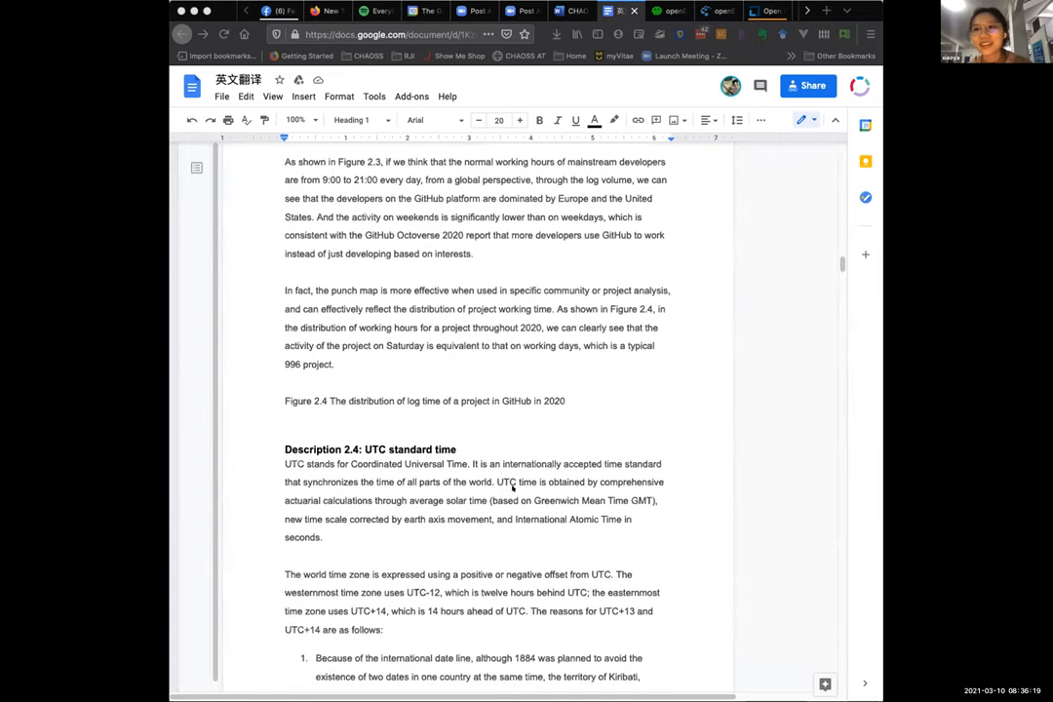
{"action": "scroll", "scroll_direction": "down", "scroll_amount": 3}
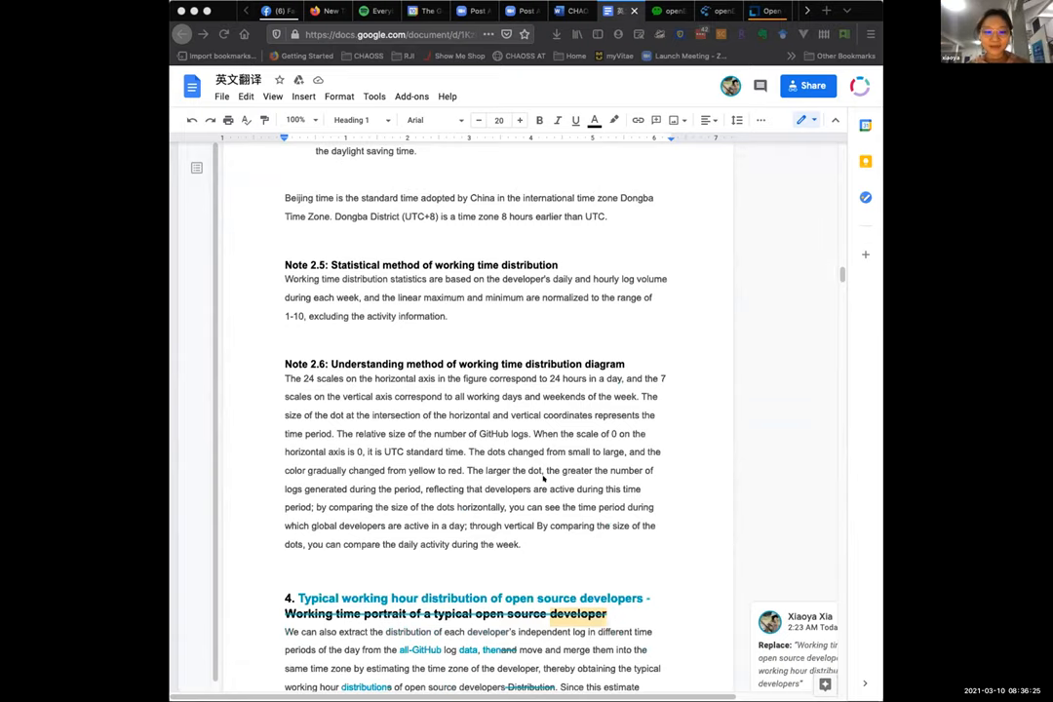
{"action": "scroll", "scroll_direction": "down", "scroll_amount": 3}
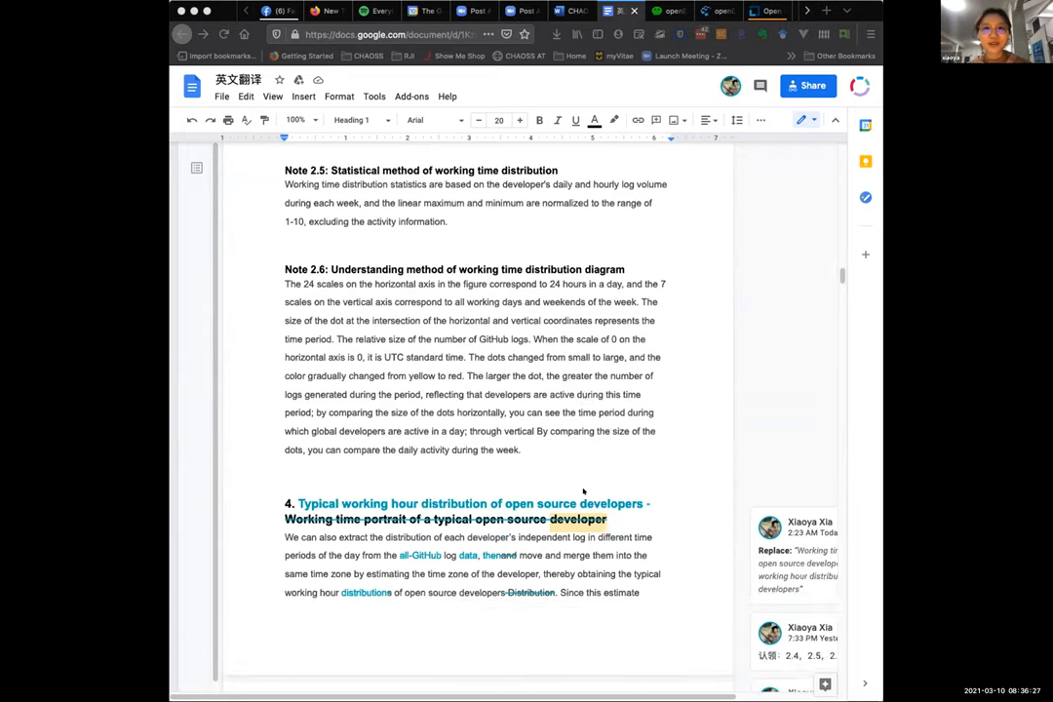
{"action": "scroll", "scroll_direction": "down", "scroll_amount": 3}
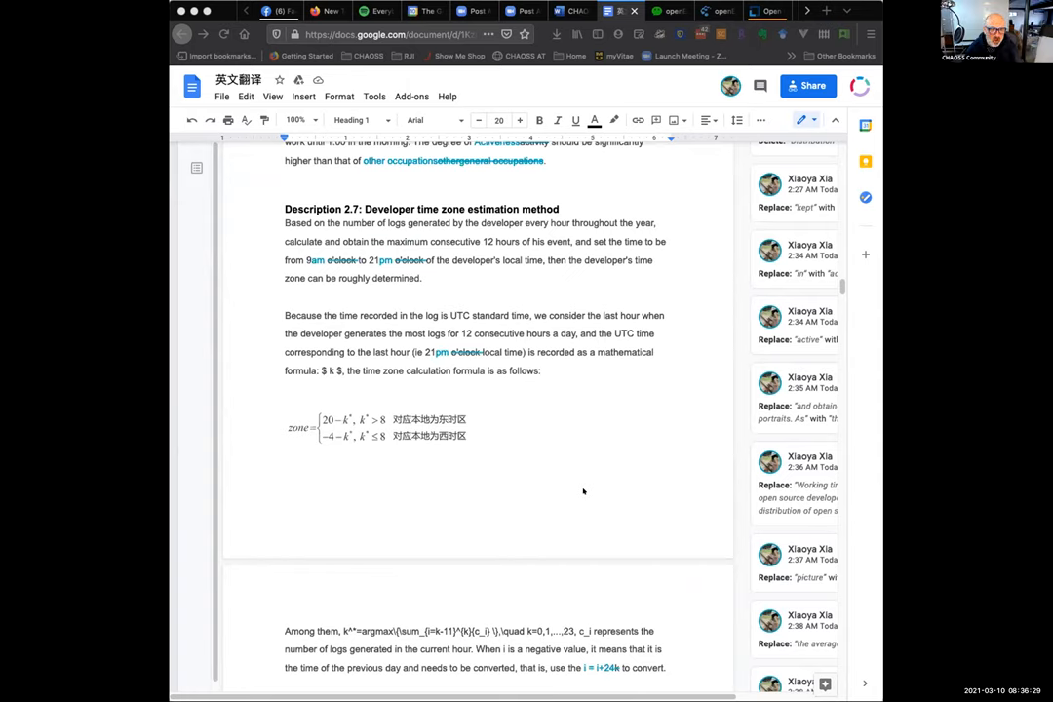
{"action": "scroll", "scroll_direction": "down", "scroll_amount": 3}
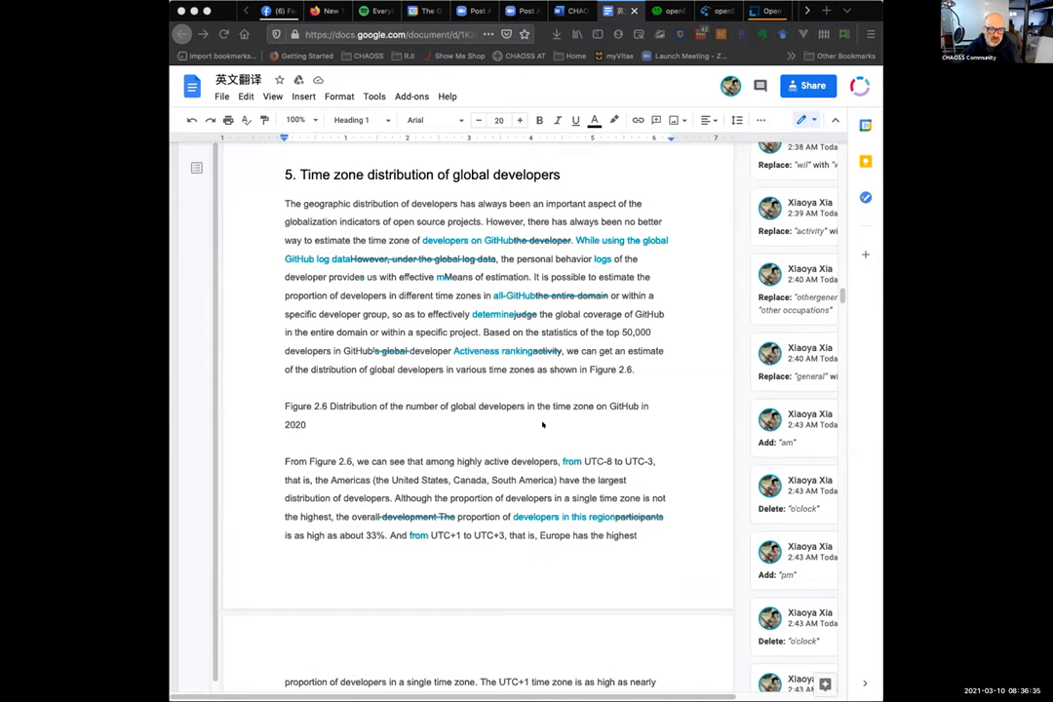
{"action": "left_click", "coordinate": [308, 424]}
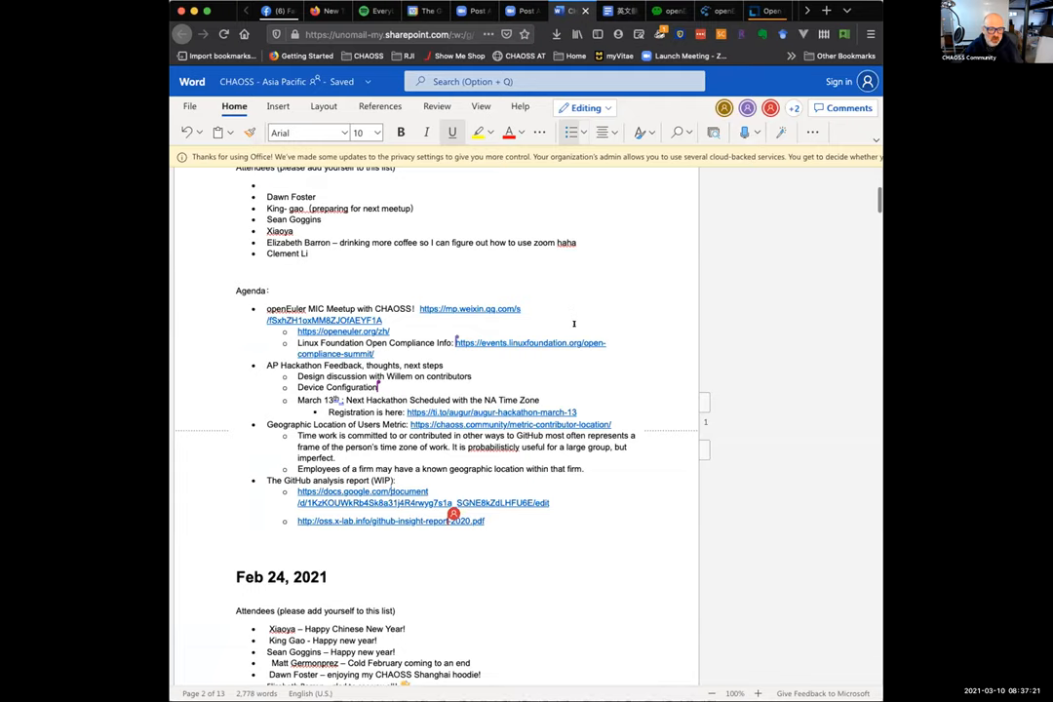
{"action": "mouse_move", "coordinate": [861, 364]}
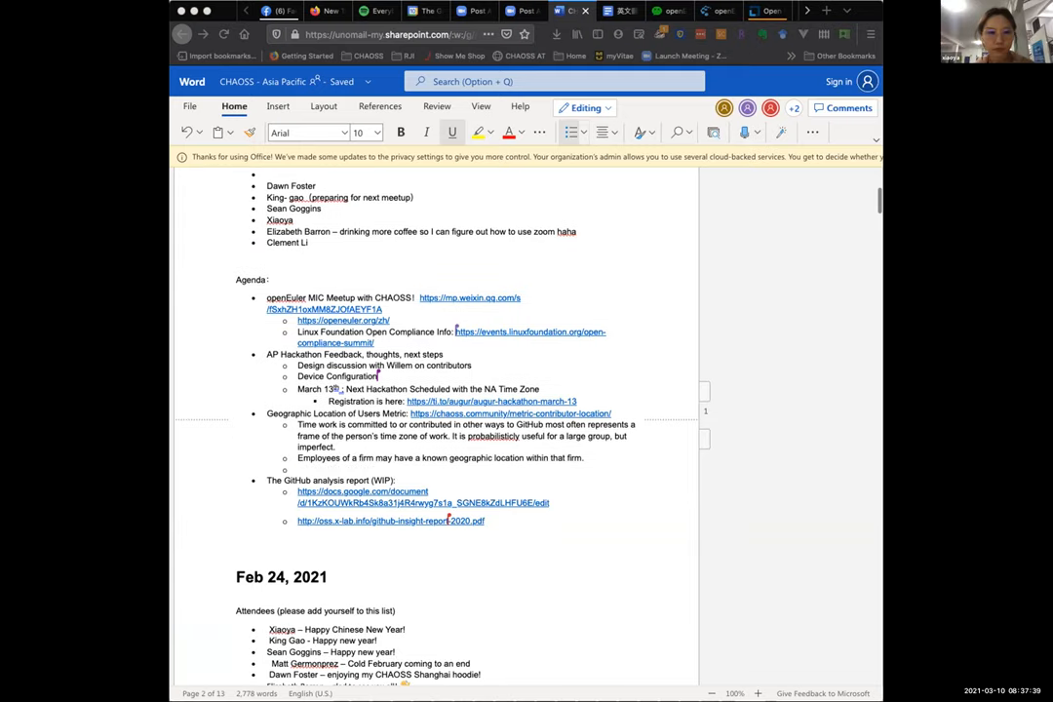
{"action": "type", "text": "https://github.com/orbit-love/orbit-model"}
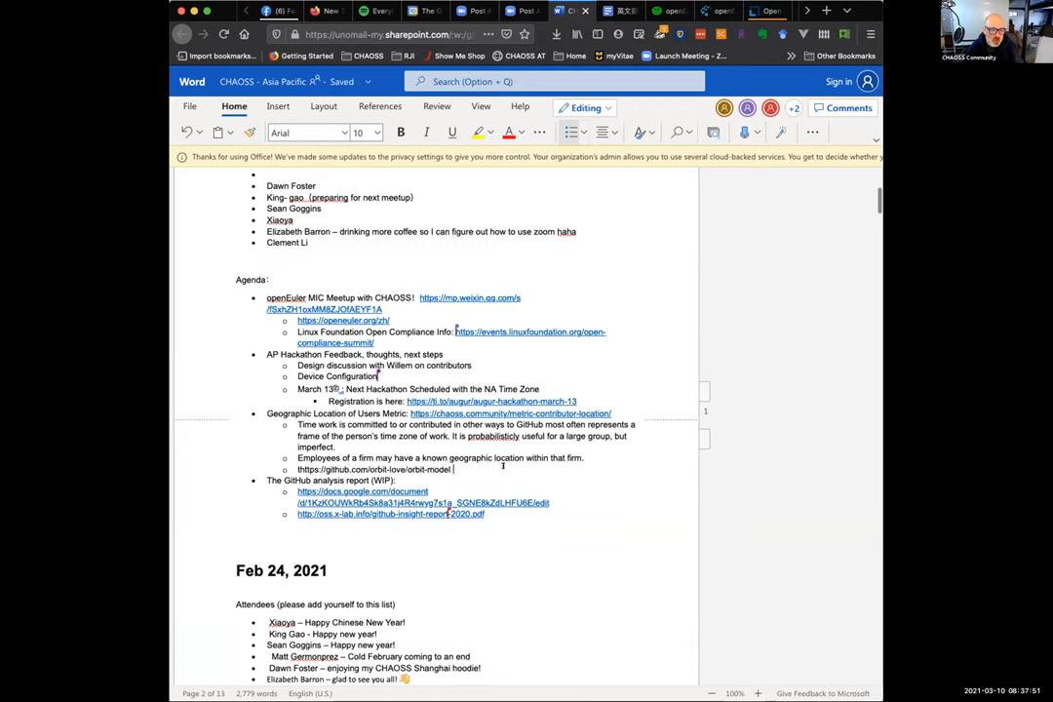
{"action": "type", "text": "This"}
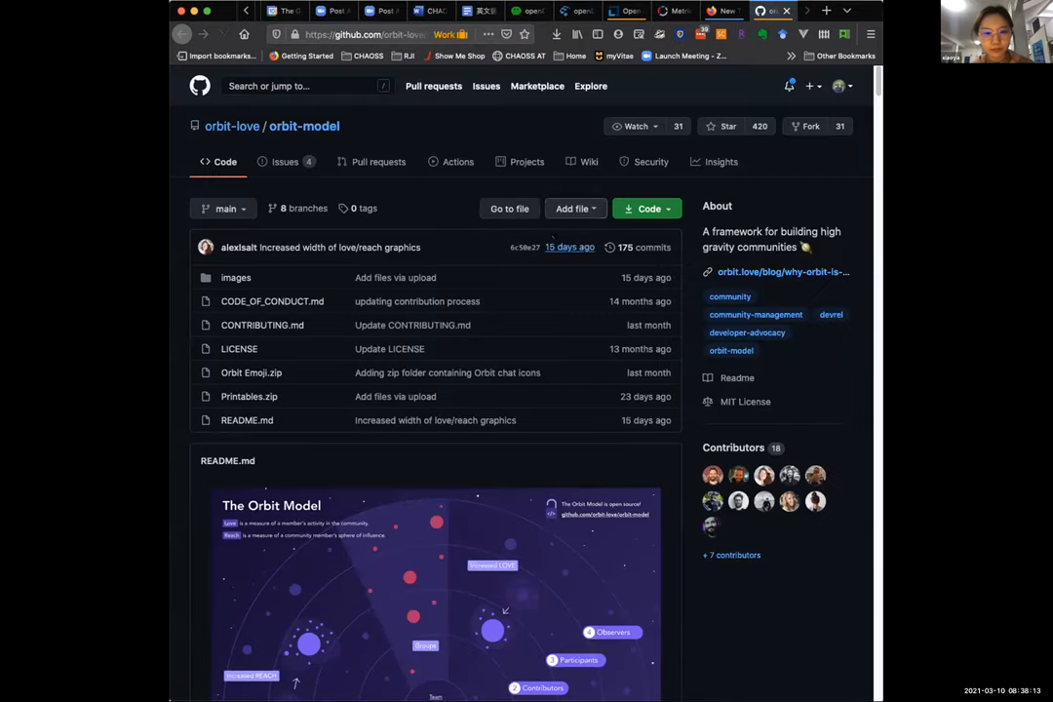
Scroll through the Orbit Model README's table of contents, Introduction and Love sections
{"action": "scroll", "scroll_direction": "down", "scroll_amount": 3}
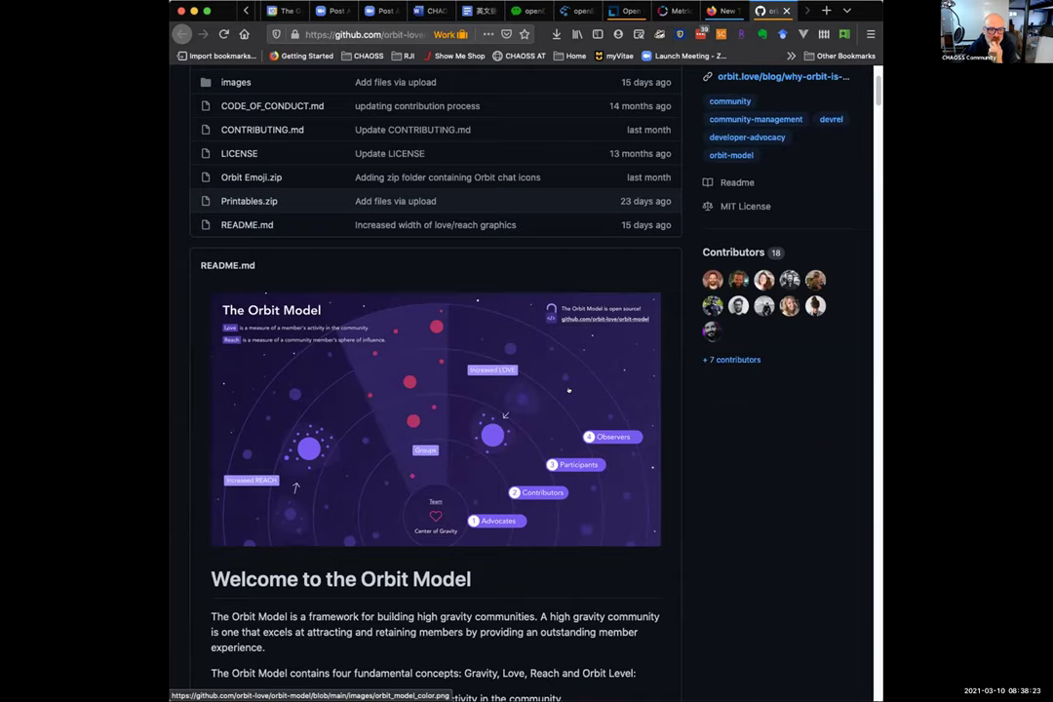
{"action": "mouse_move", "coordinate": [568, 409]}
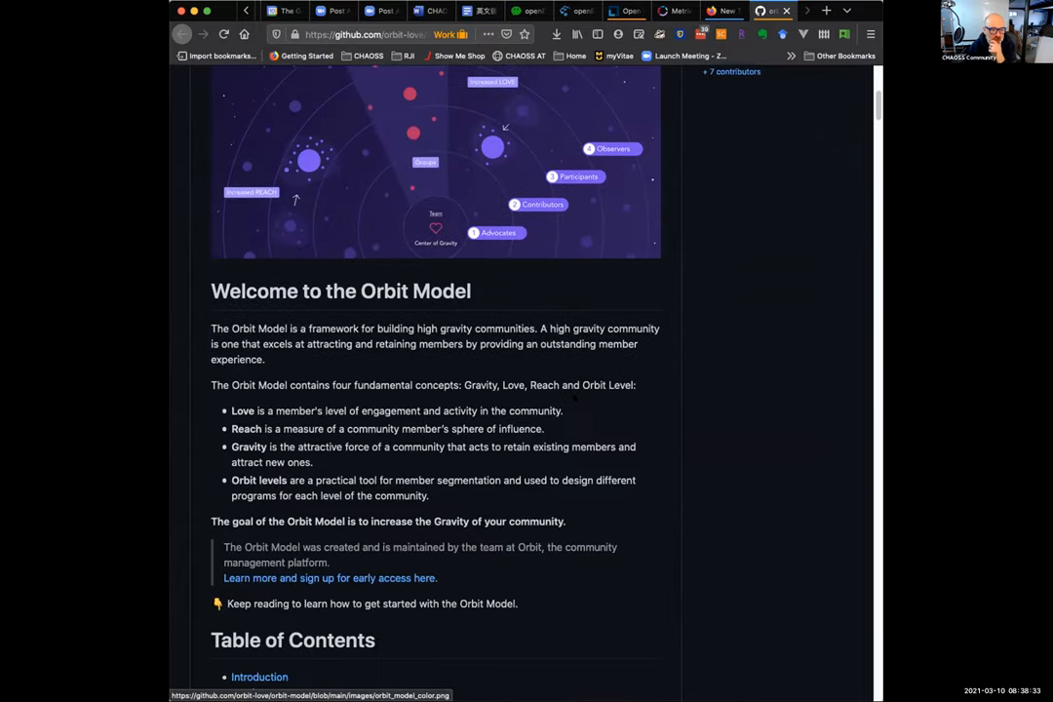
{"action": "scroll", "scroll_direction": "down", "scroll_amount": 3}
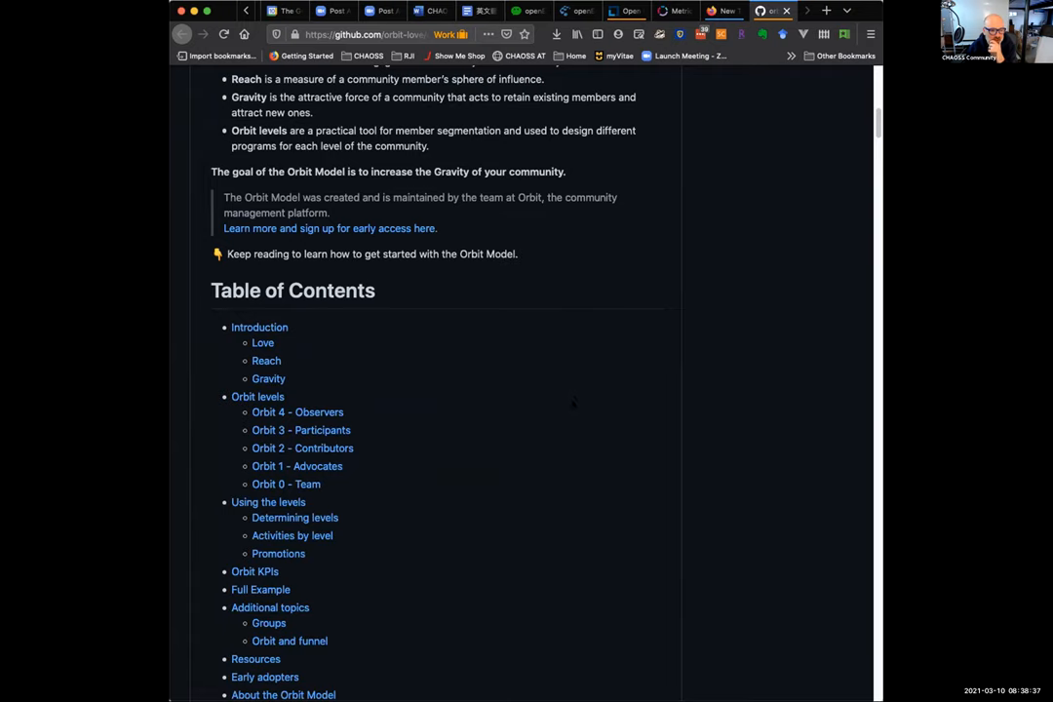
{"action": "scroll", "scroll_direction": "down", "scroll_amount": 3}
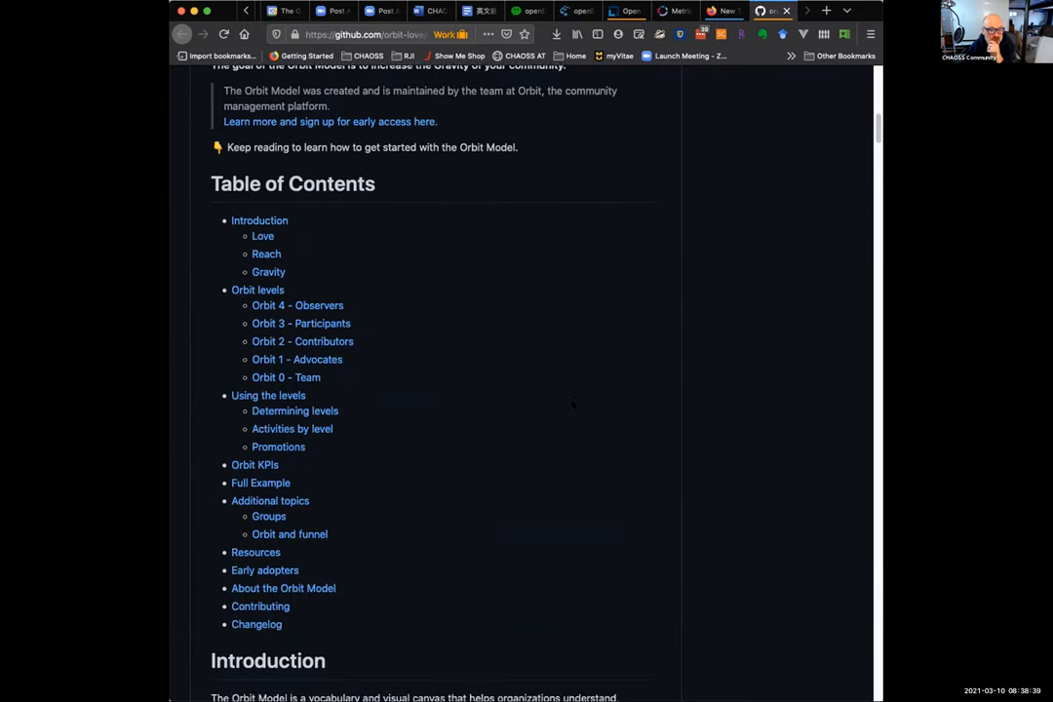
{"action": "scroll", "scroll_direction": "down", "scroll_amount": 3}
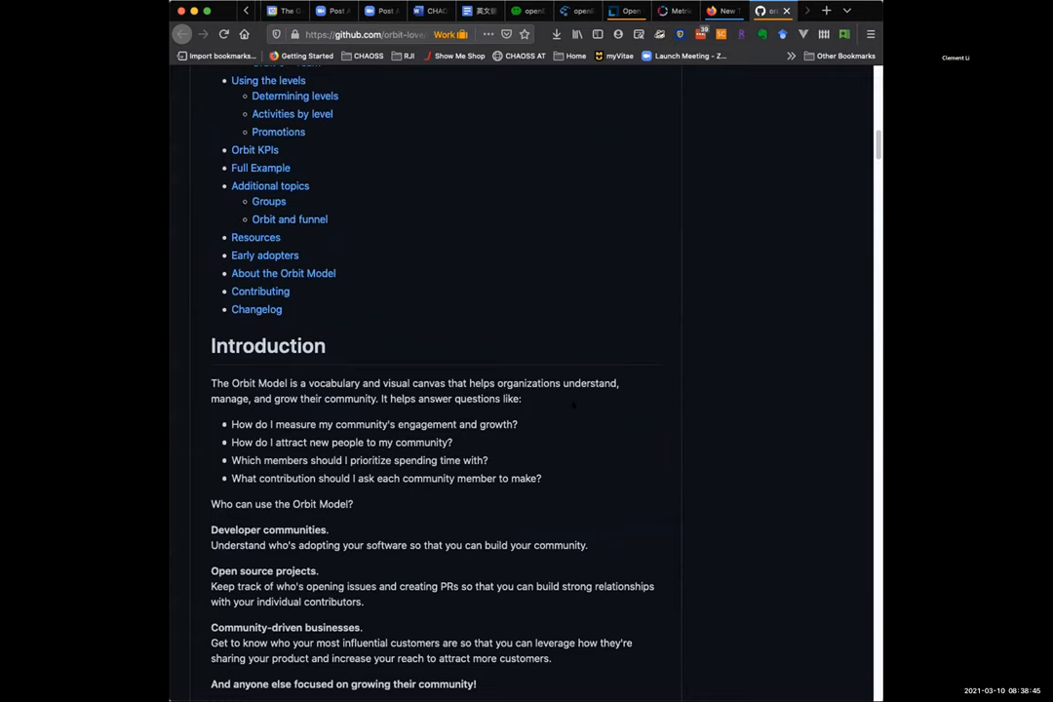
{"action": "scroll", "scroll_direction": "down", "scroll_amount": 3}
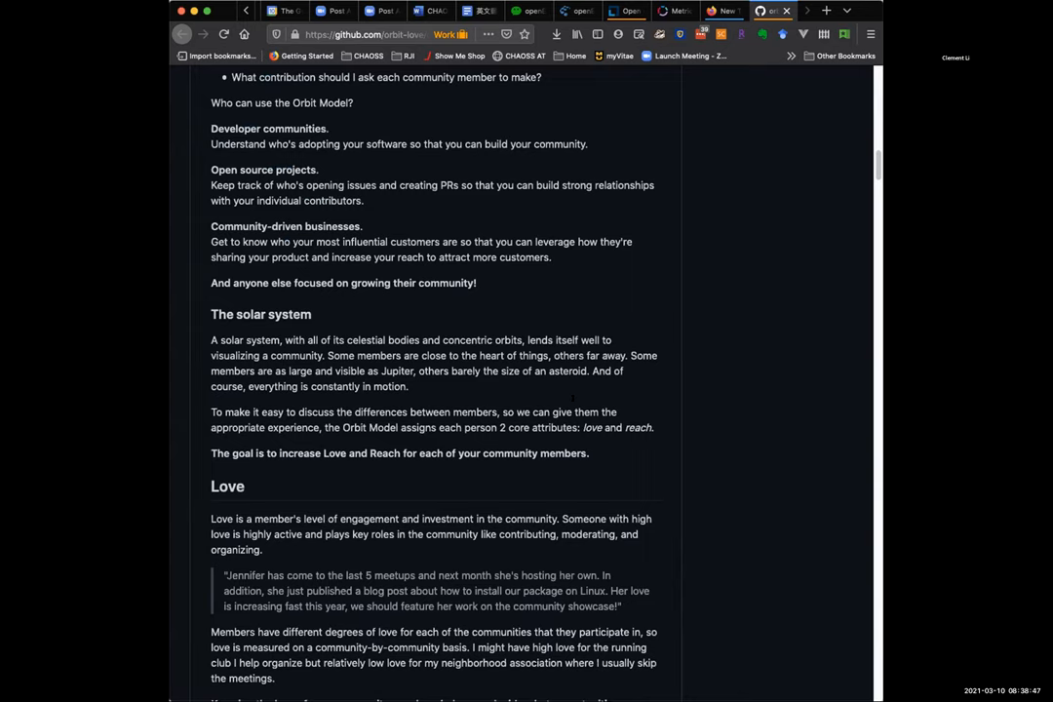
{"action": "scroll", "scroll_direction": "down", "scroll_amount": 3}
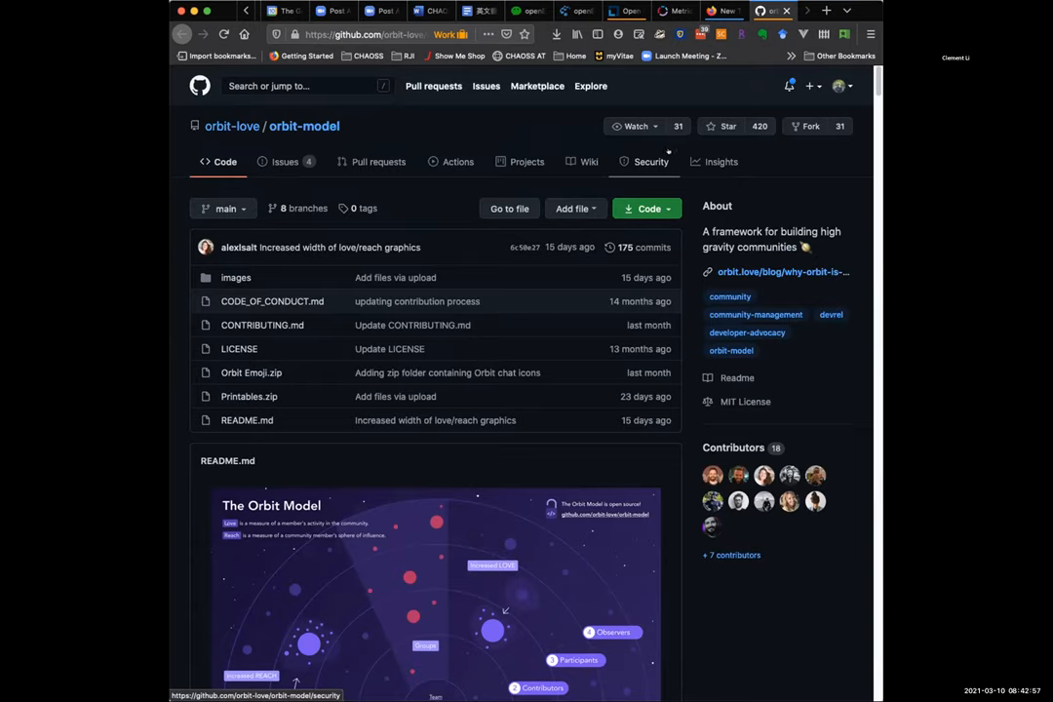
{"action": "scroll", "scroll_direction": "down", "scroll_amount": 3}
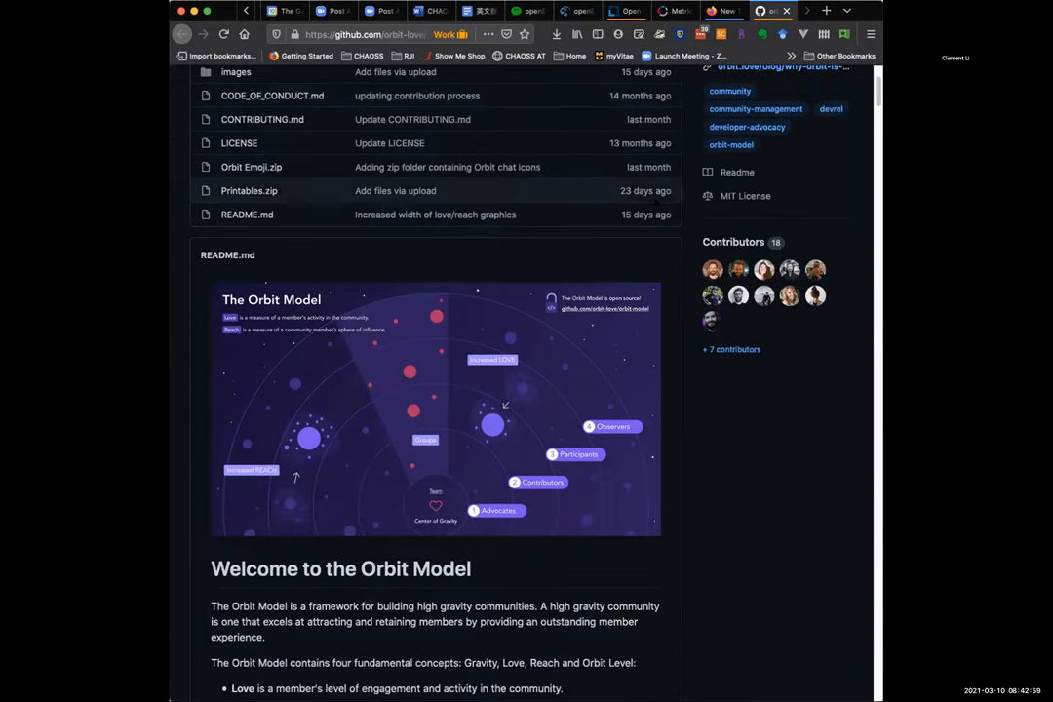
{"action": "mouse_move", "coordinate": [391, 452]}
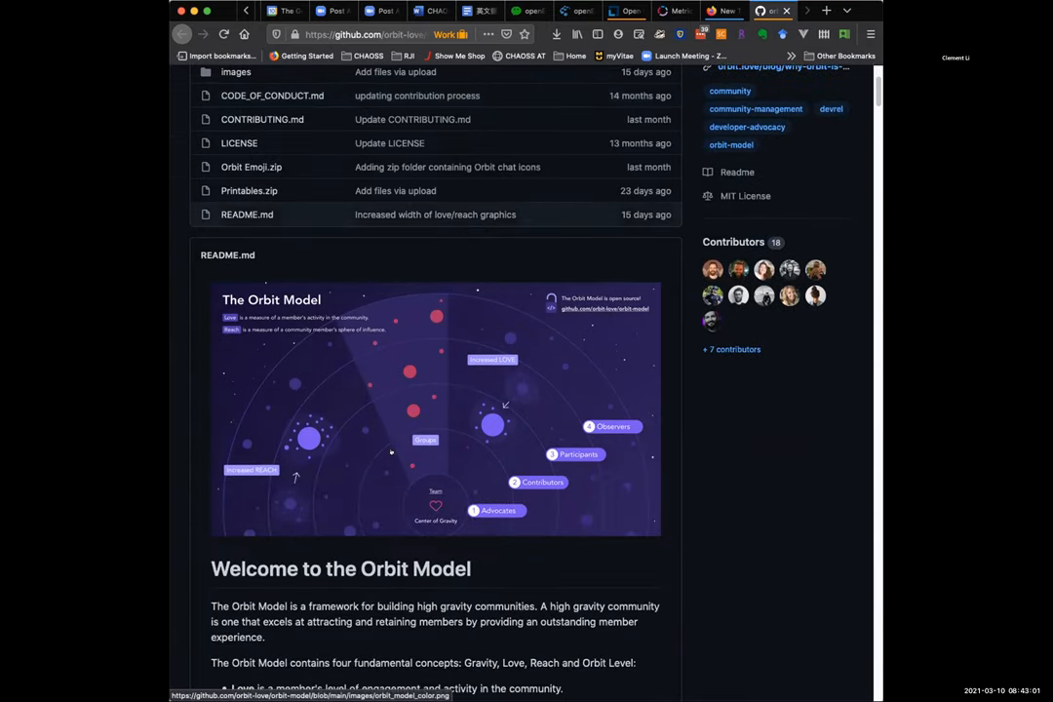
{"action": "mouse_move", "coordinate": [442, 474]}
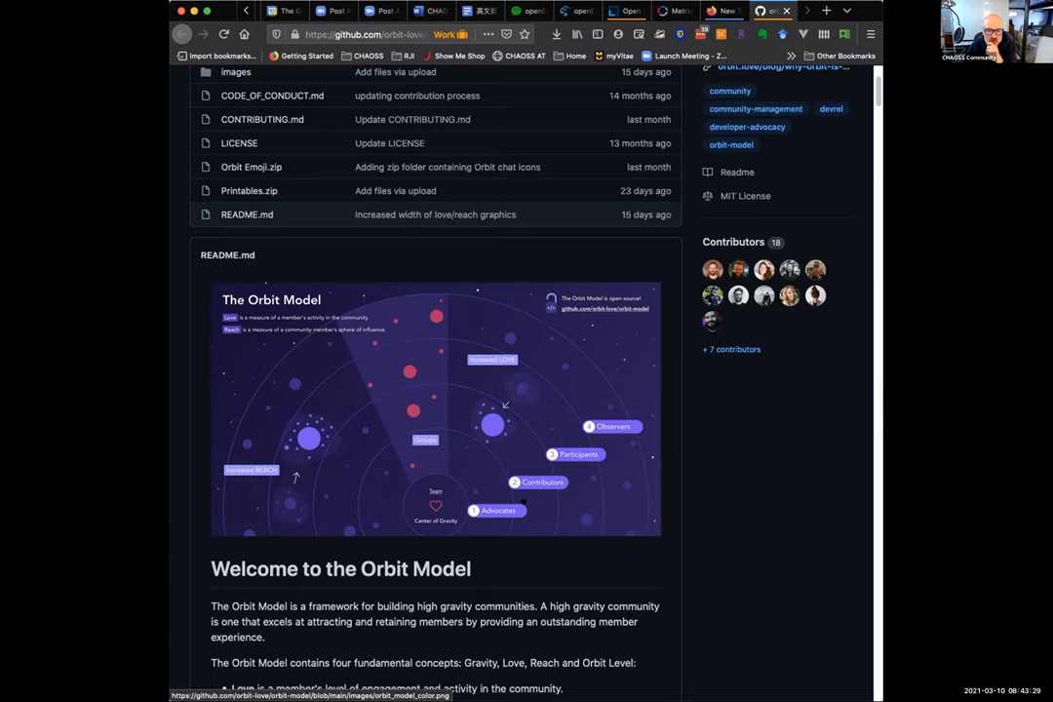
{"action": "scroll", "scroll_direction": "down", "scroll_amount": 3}
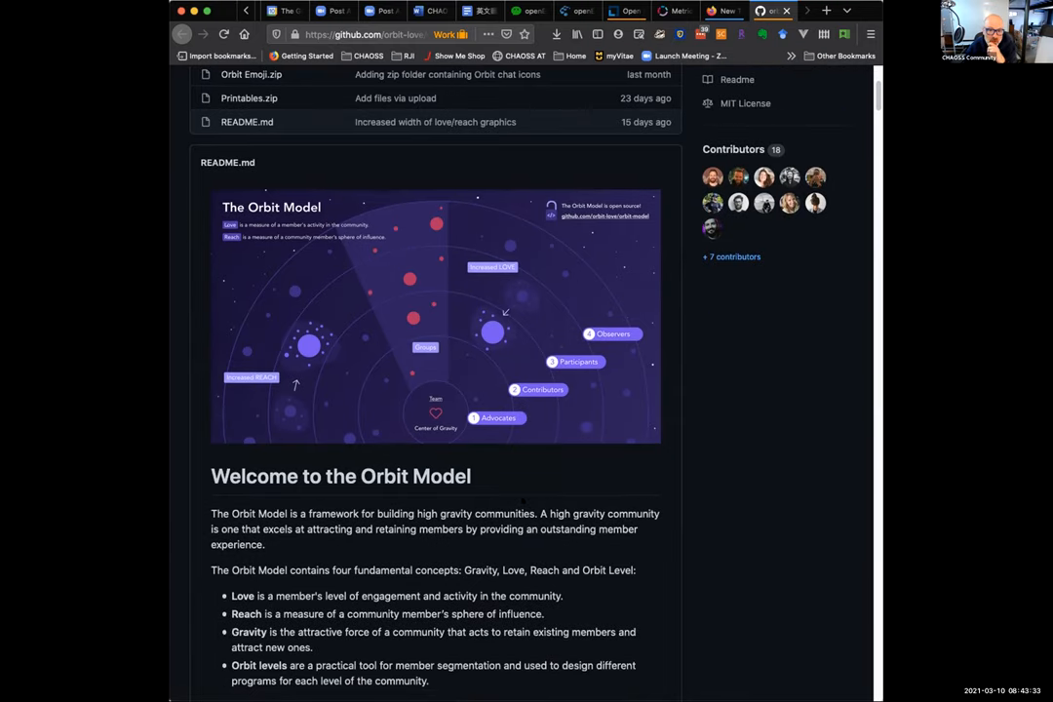
Read the Orbit Model README's Gravity, Love, Reach and Orbit Level sections, then return to the notes
{"action": "scroll", "scroll_direction": "down", "scroll_amount": 3}
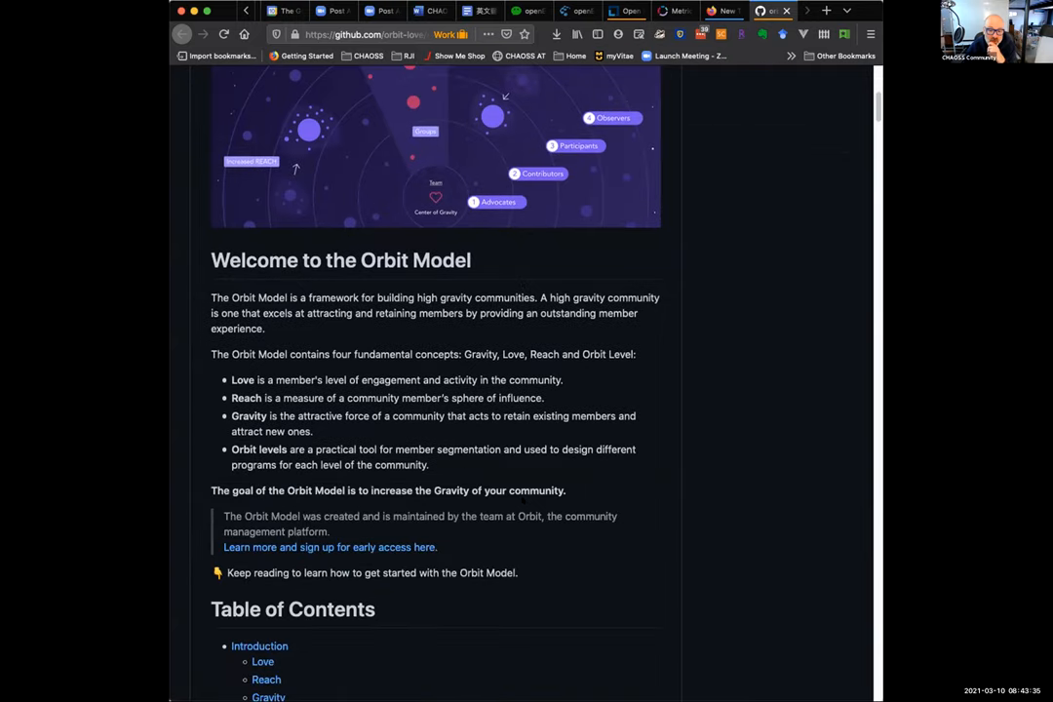
{"action": "scroll", "scroll_direction": "down", "scroll_amount": 3}
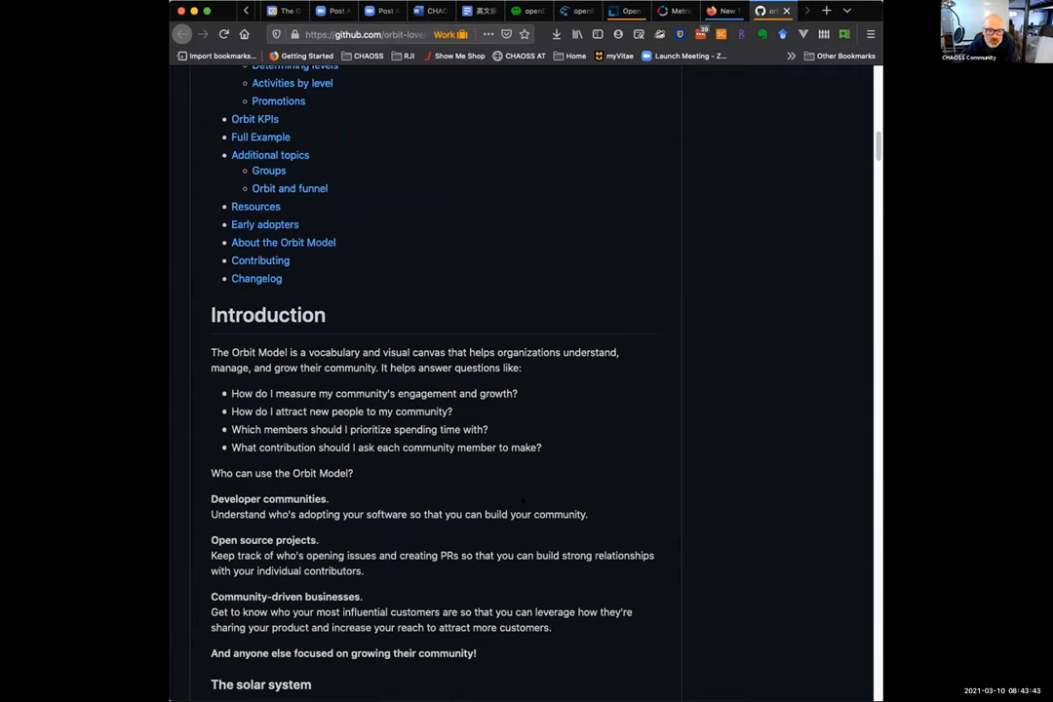
{"action": "scroll", "scroll_direction": "up", "scroll_amount": 3}
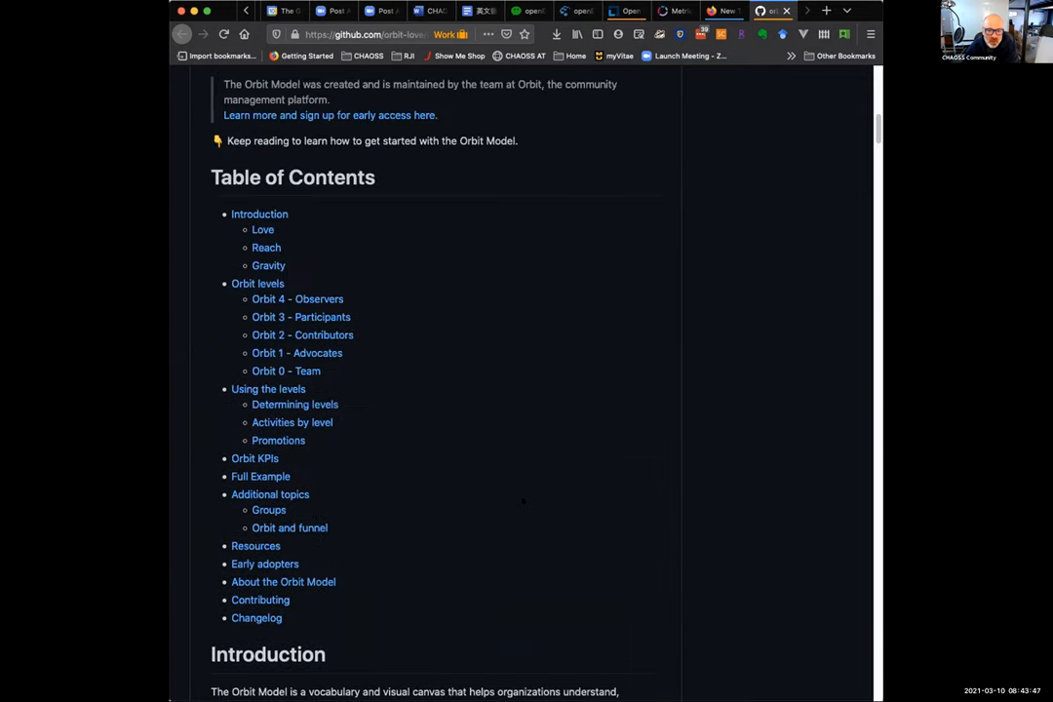
{"action": "scroll", "scroll_direction": "up", "scroll_amount": 3}
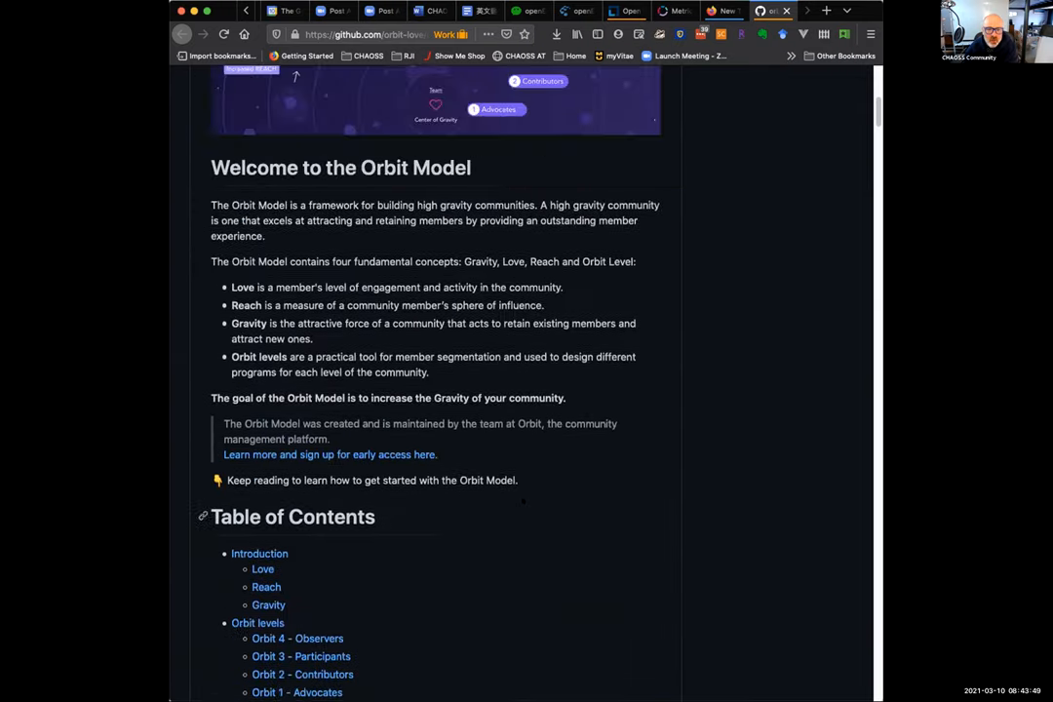
{"action": "scroll", "scroll_direction": "up", "scroll_amount": 3}
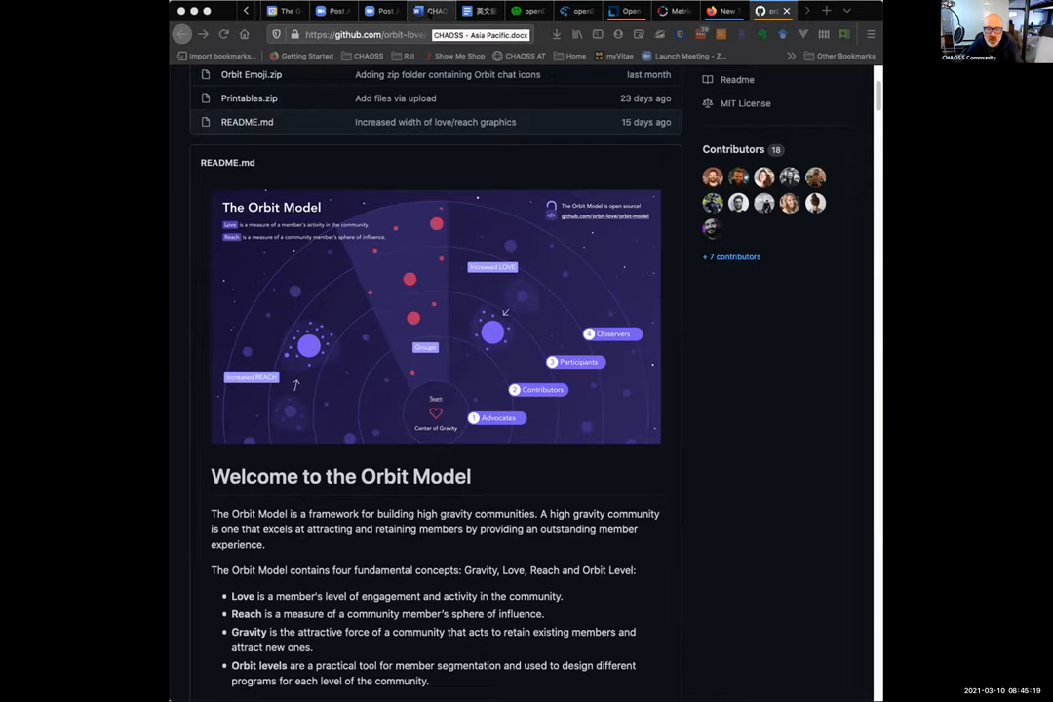
{"action": "left_click", "coordinate": [419, 11]}
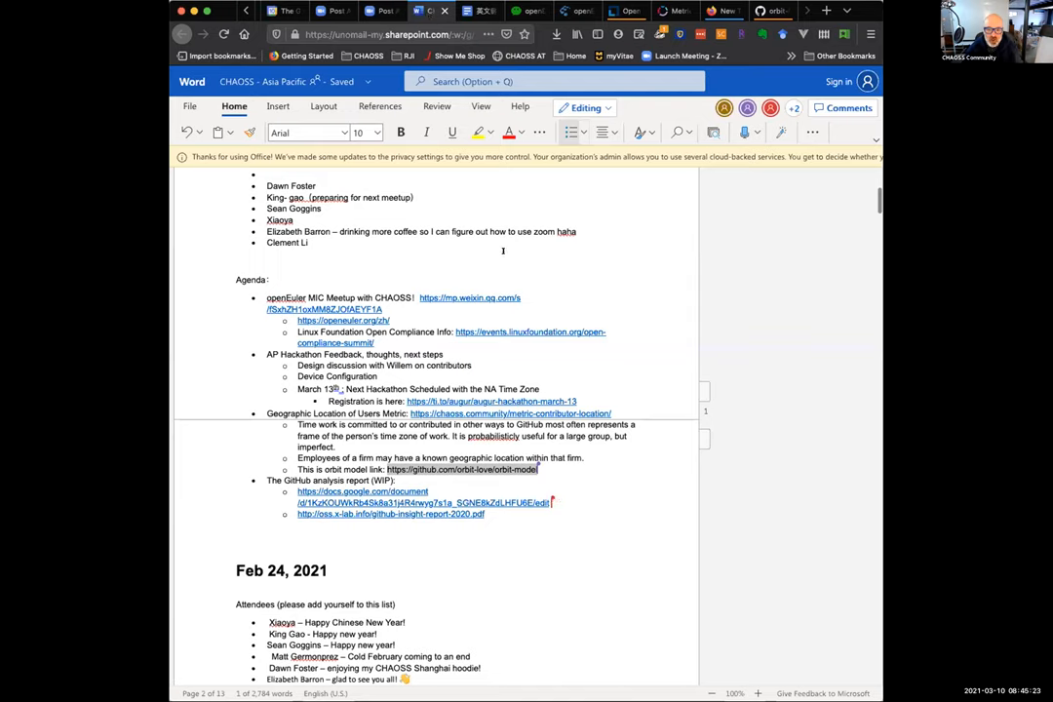
{"action": "mouse_move", "coordinate": [509, 241]}
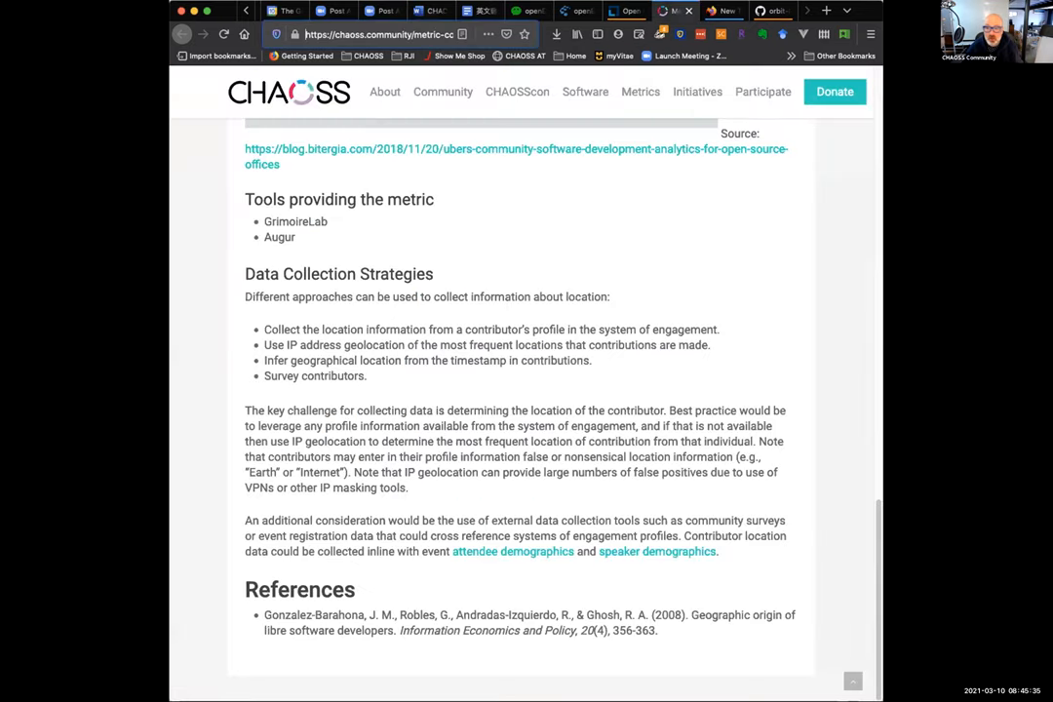
Switch back to the CHAOSS Asia Pacific meeting notes in Word Online
{"action": "left_click", "coordinate": [783, 9]}
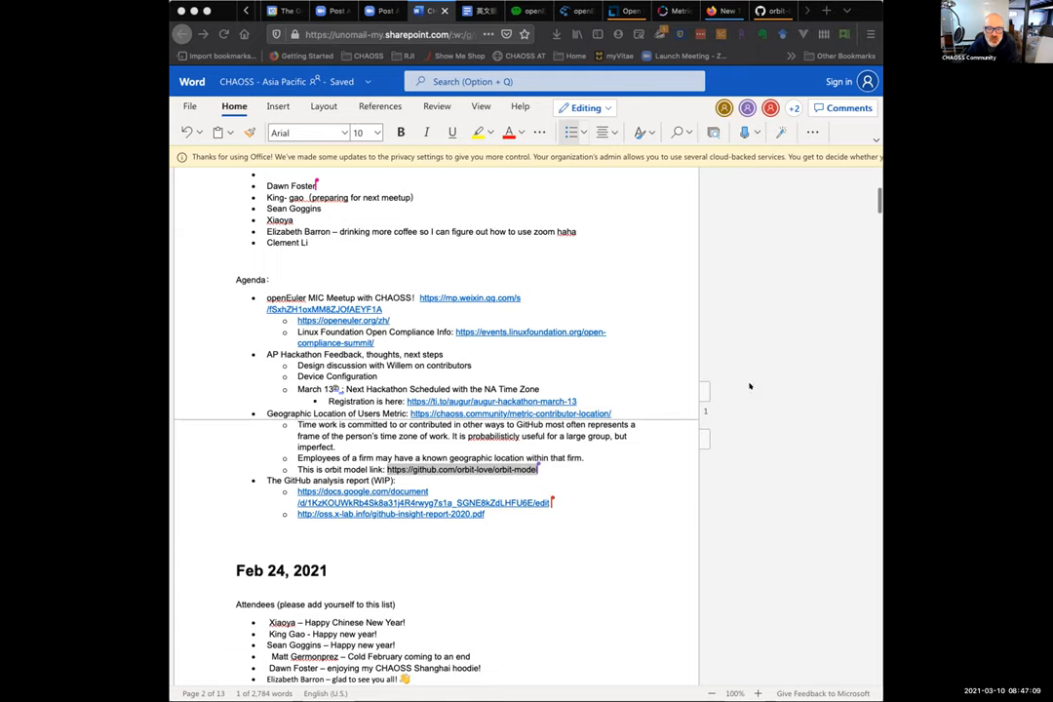
{"action": "mouse_move", "coordinate": [633, 467]}
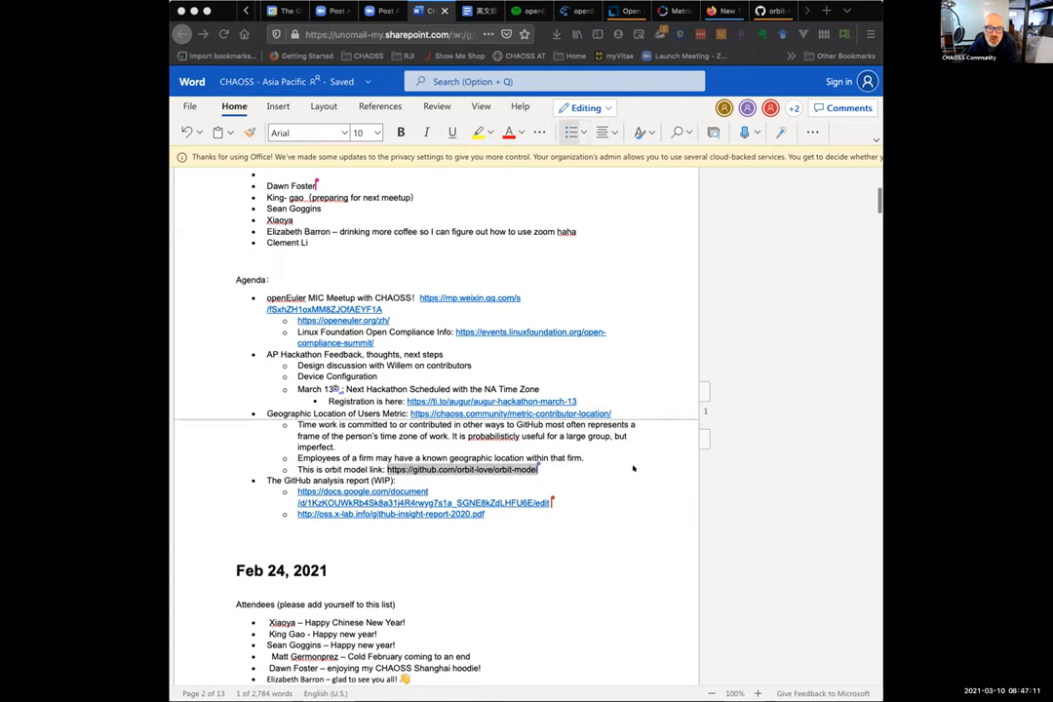